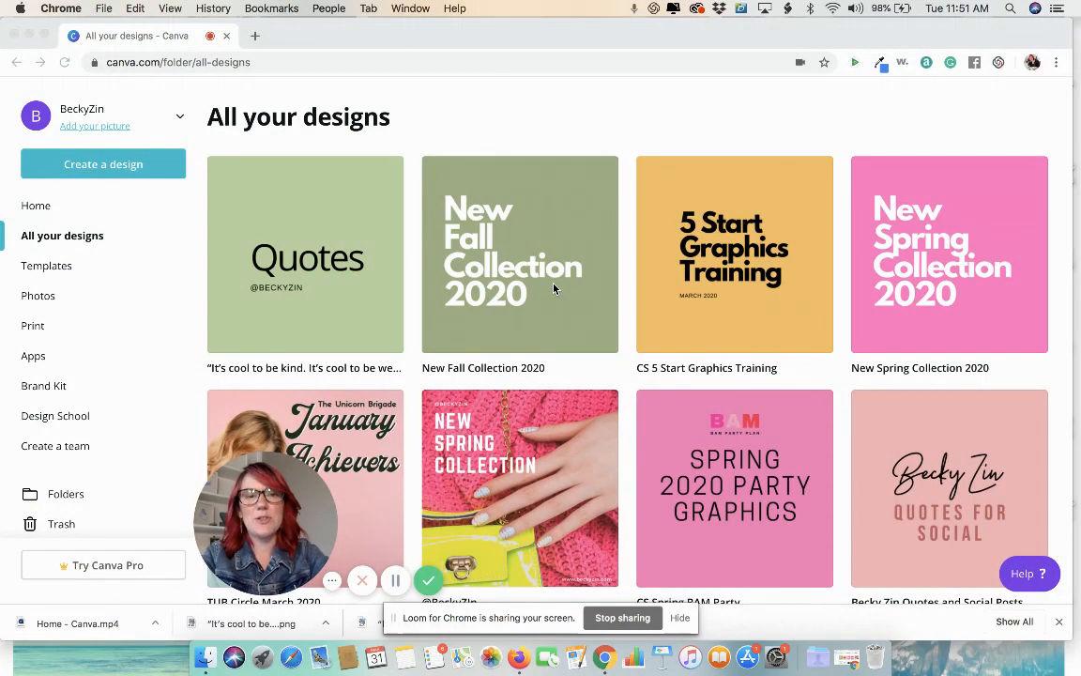
mouse_move(547, 284)
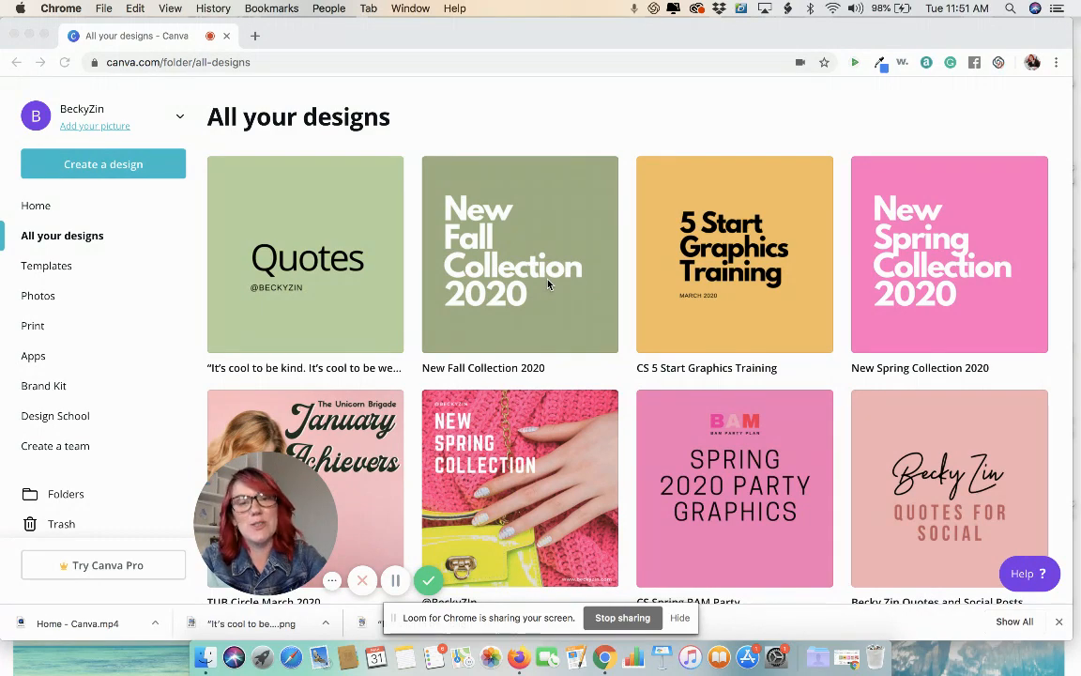
mouse_move(409, 251)
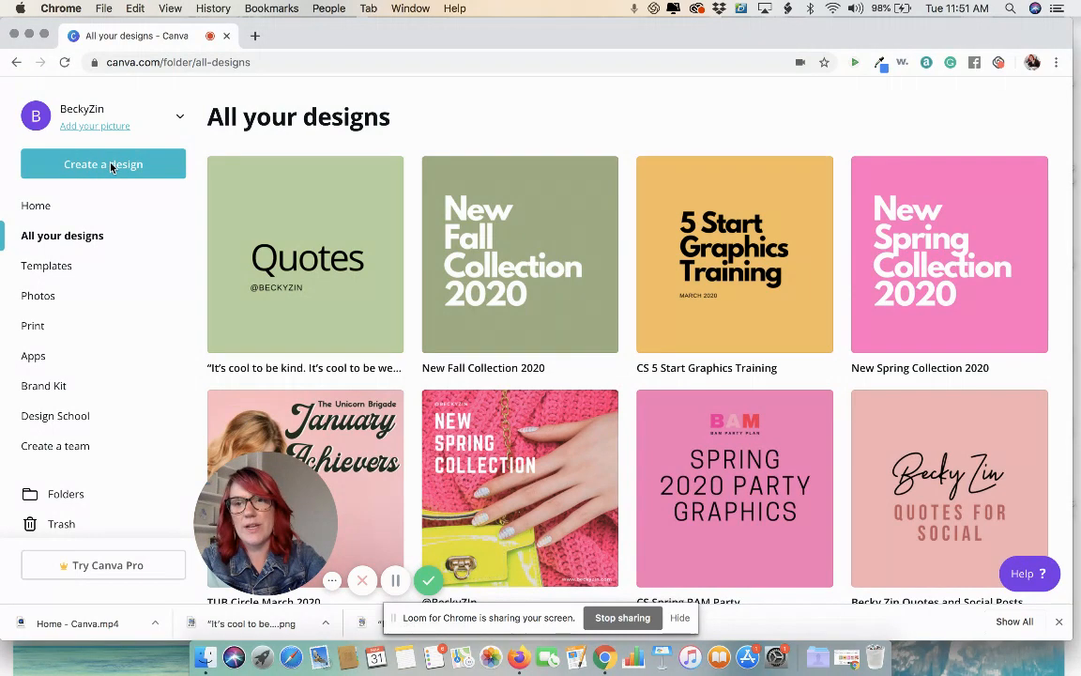
Step: Create a blank 1080 × 1080 px Social Media design from a 'social' search
left_click(103, 164)
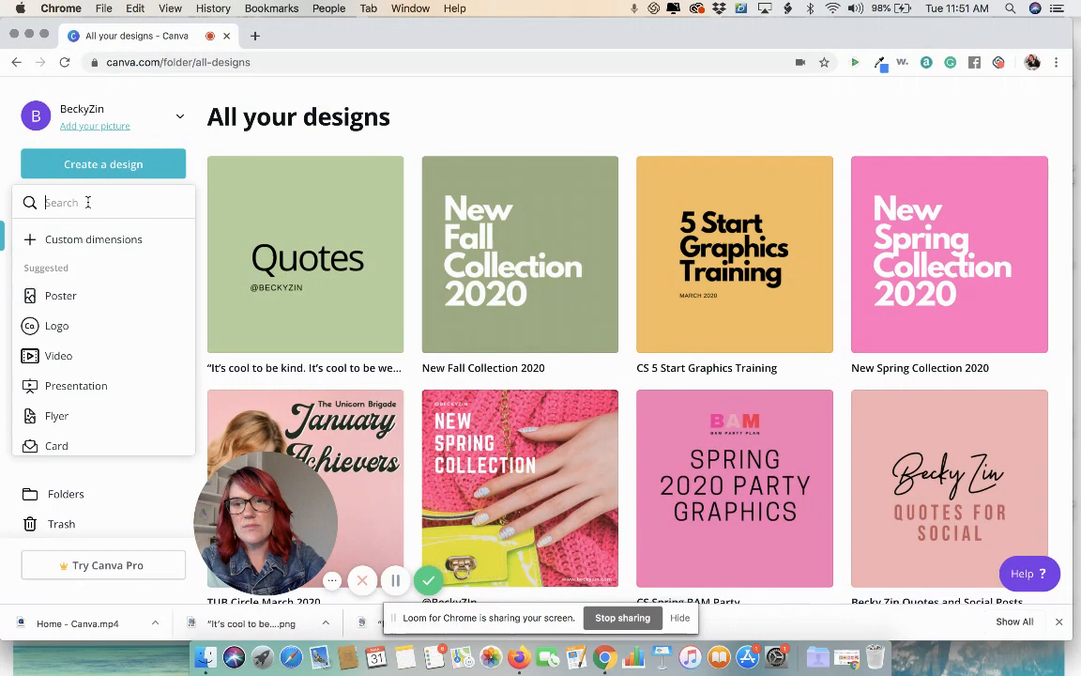
type("social")
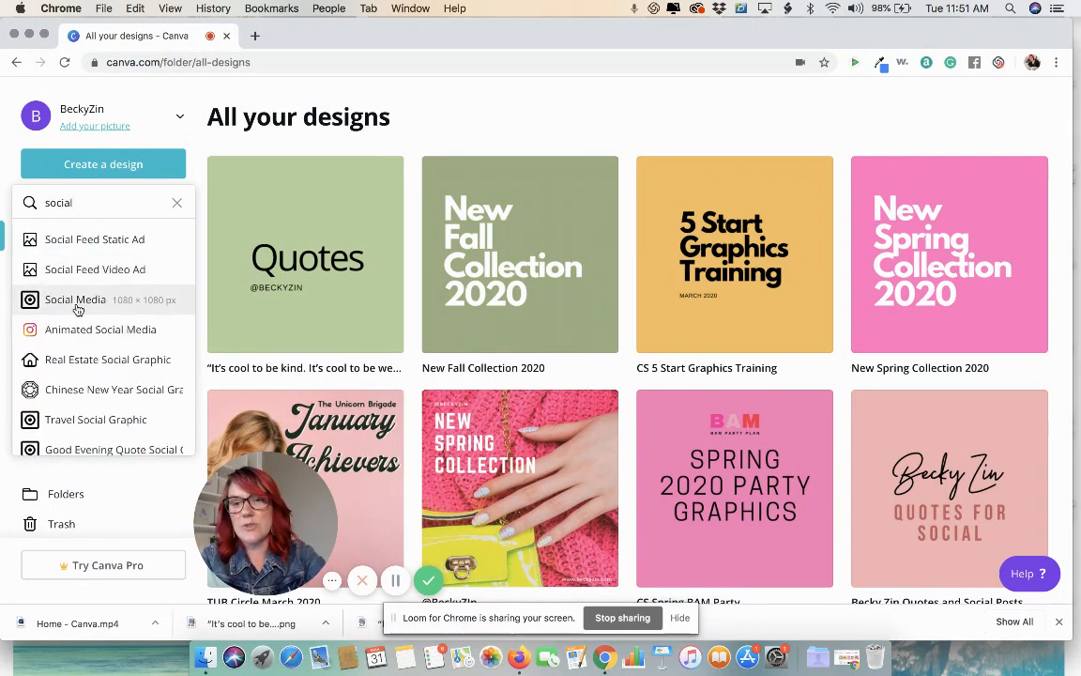
left_click(75, 300)
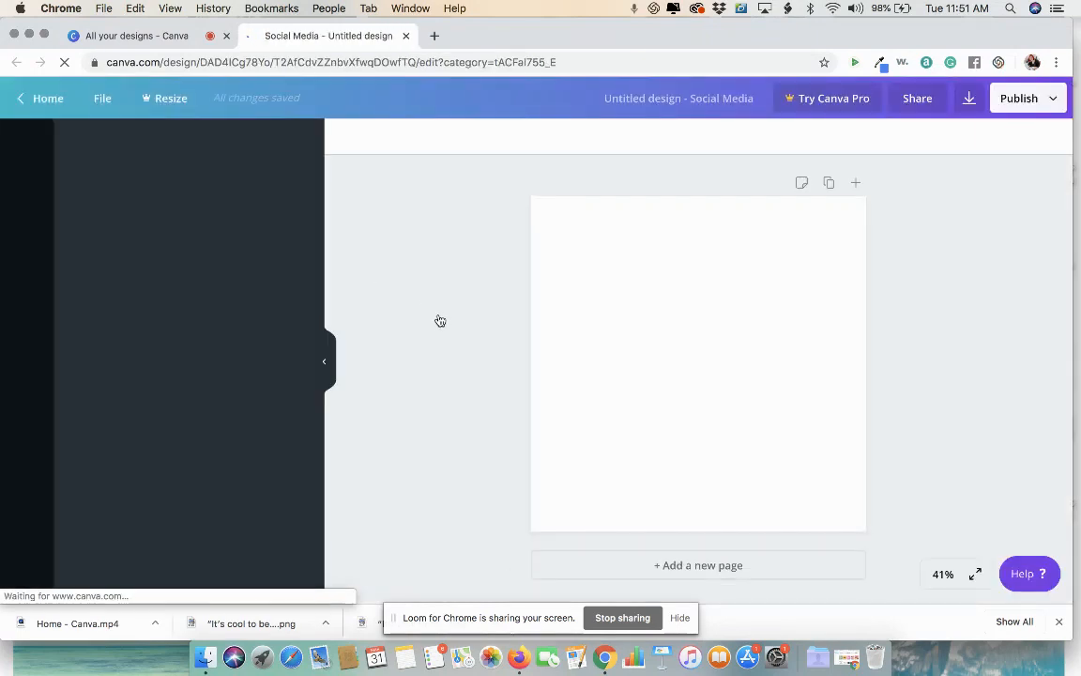
Step: In Elements, show all Grids and browse through the layouts
left_click(26, 146)
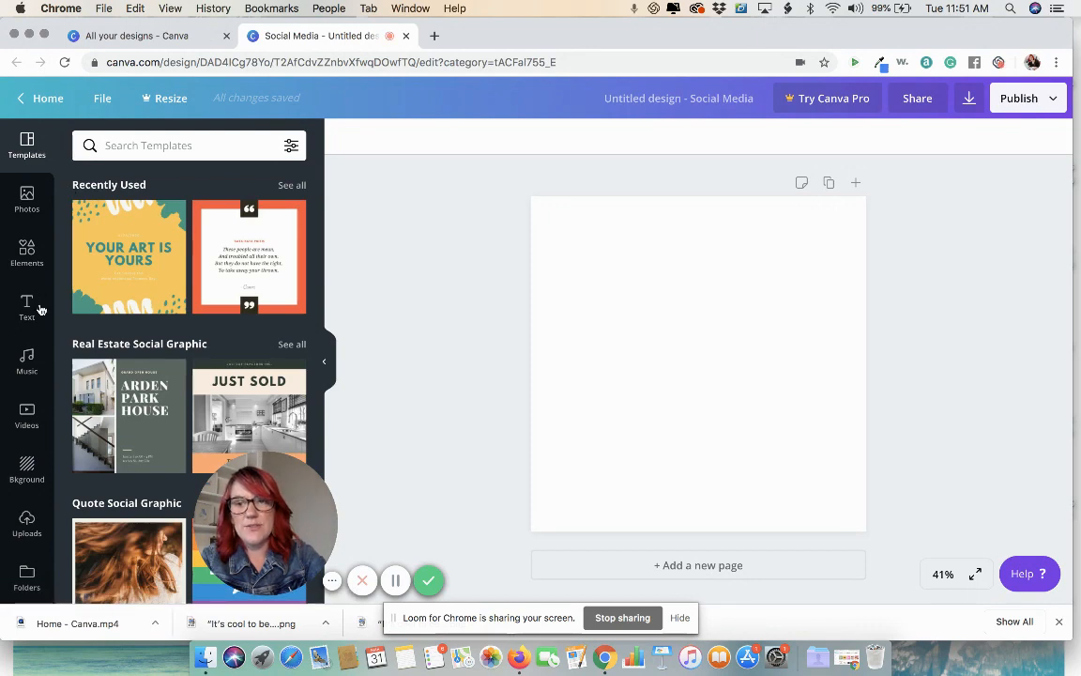
mouse_move(77, 172)
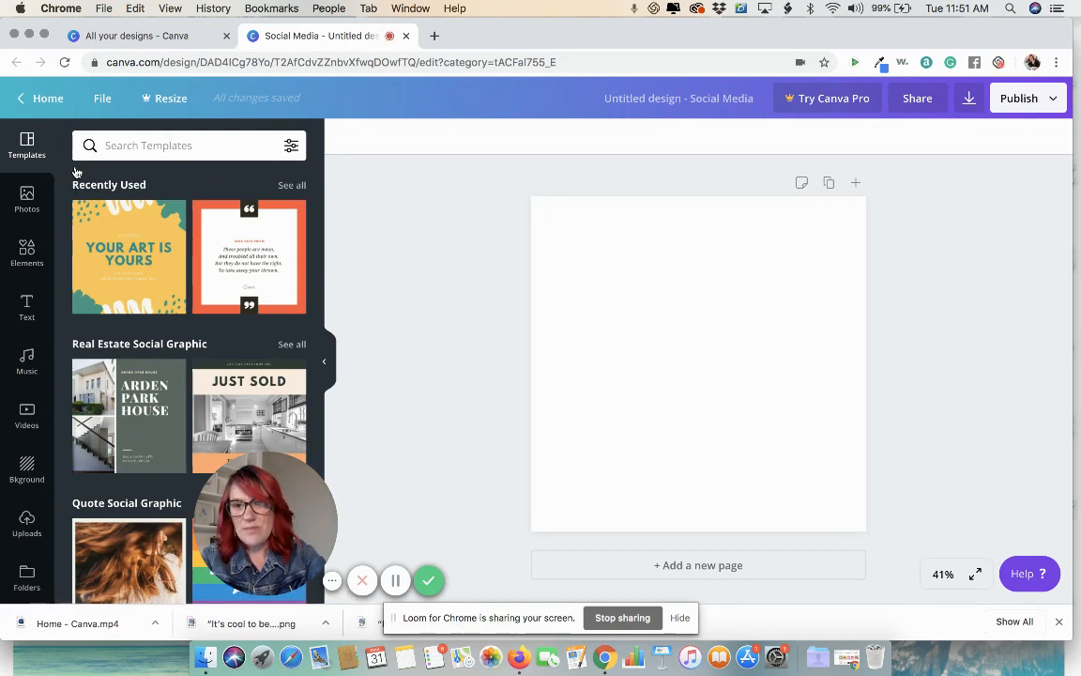
left_click(27, 253)
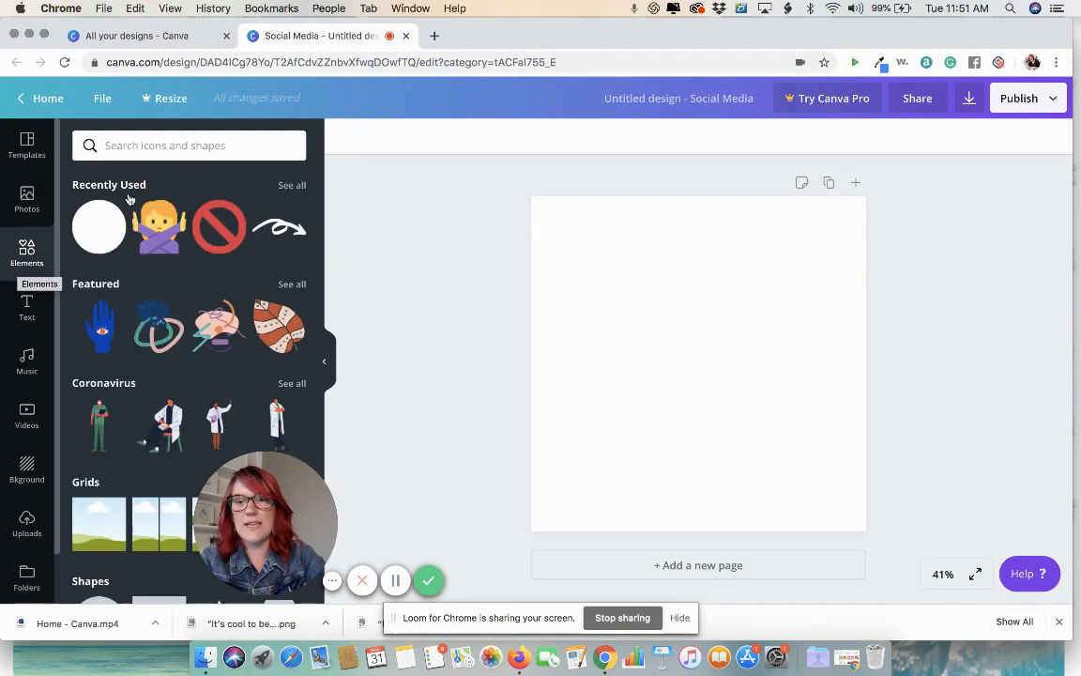
scroll("down", 3)
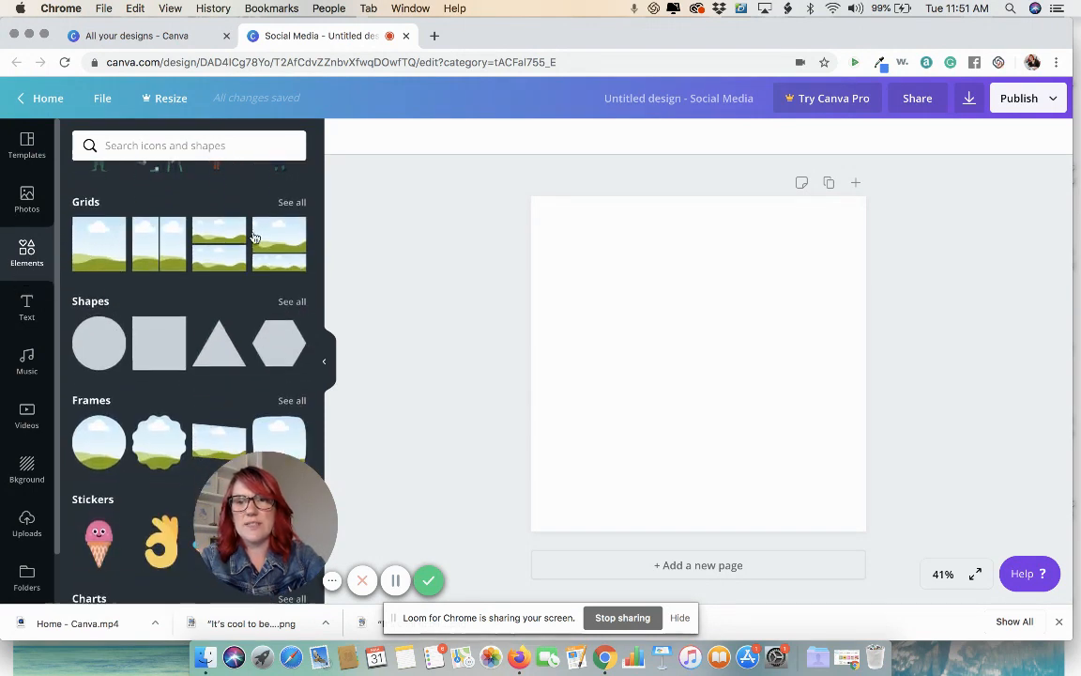
left_click(292, 202)
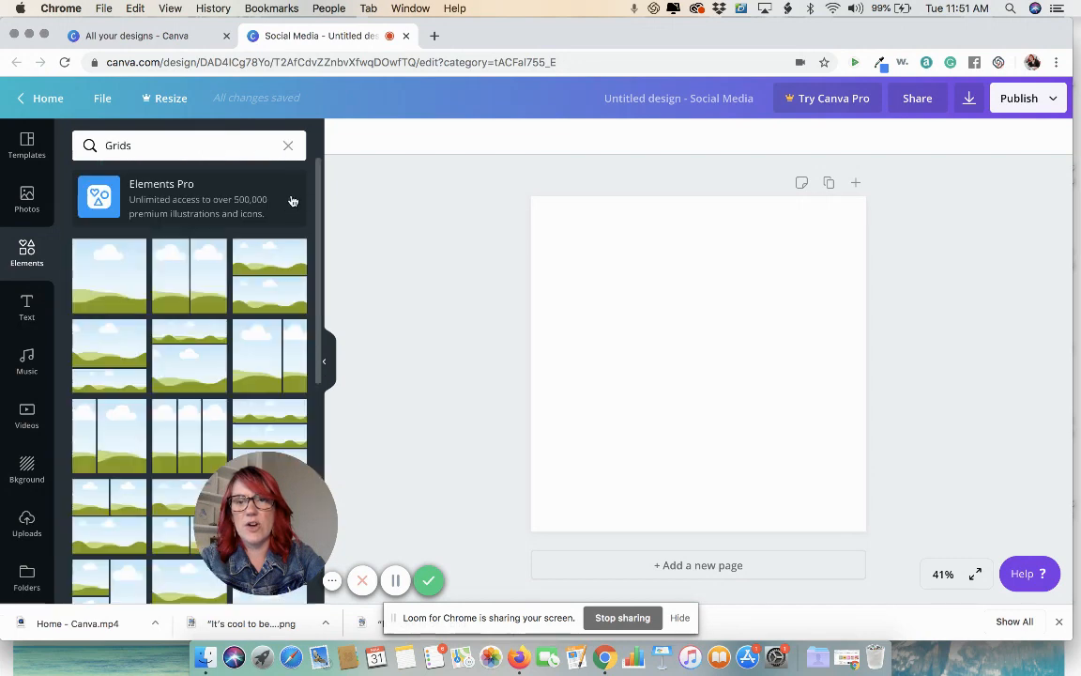
scroll("down", 3)
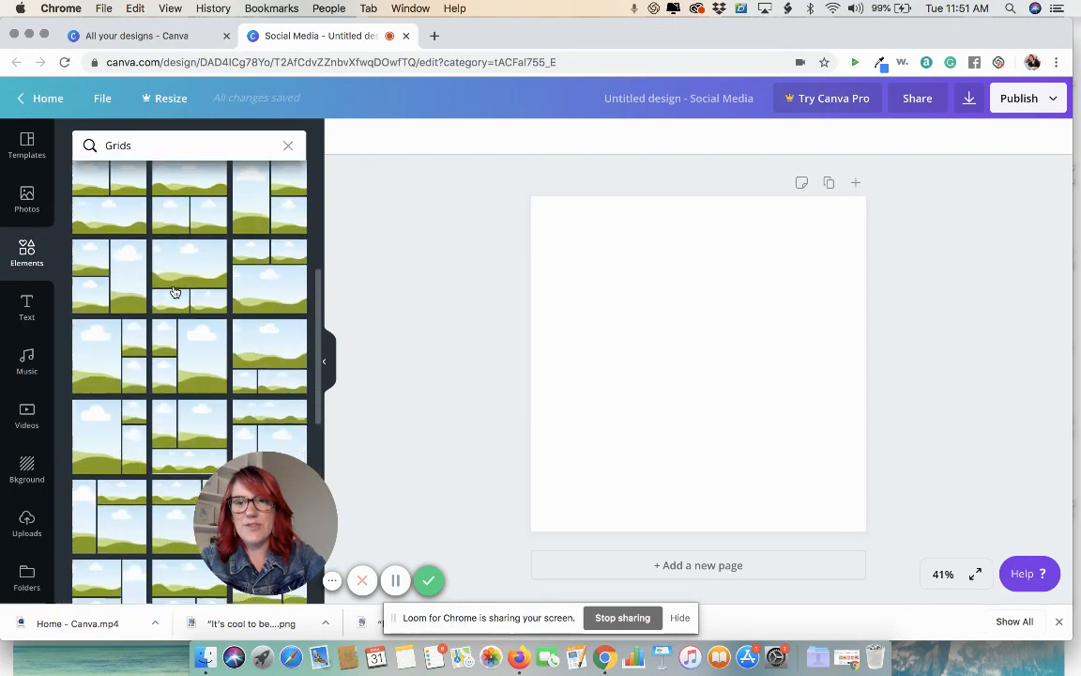
scroll("down", 3)
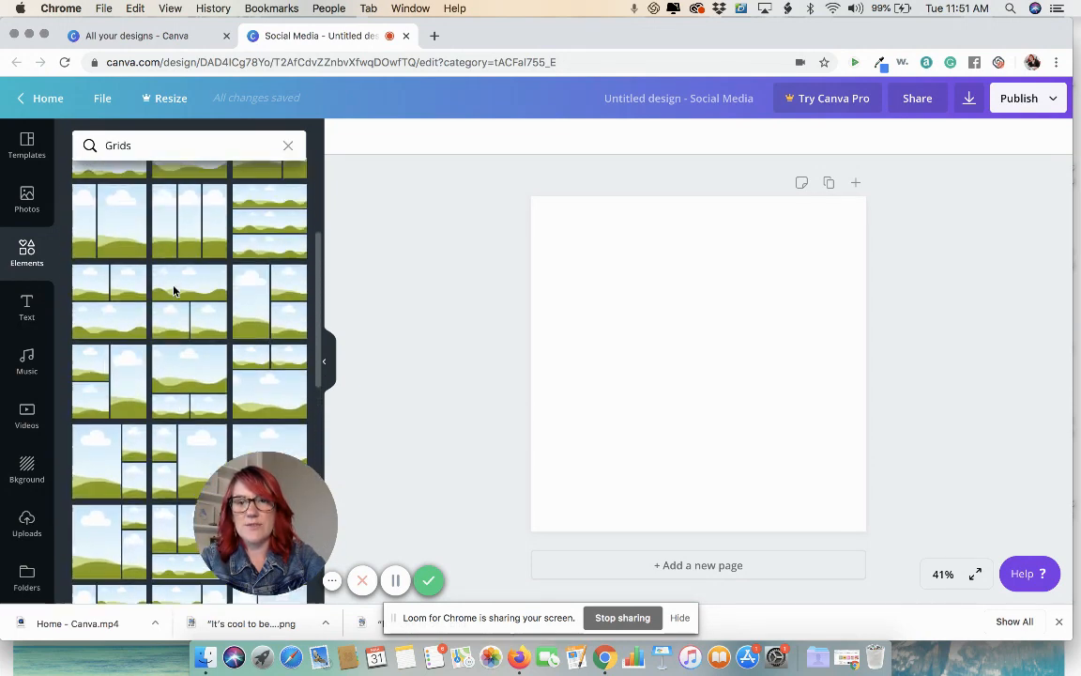
scroll("down", 3)
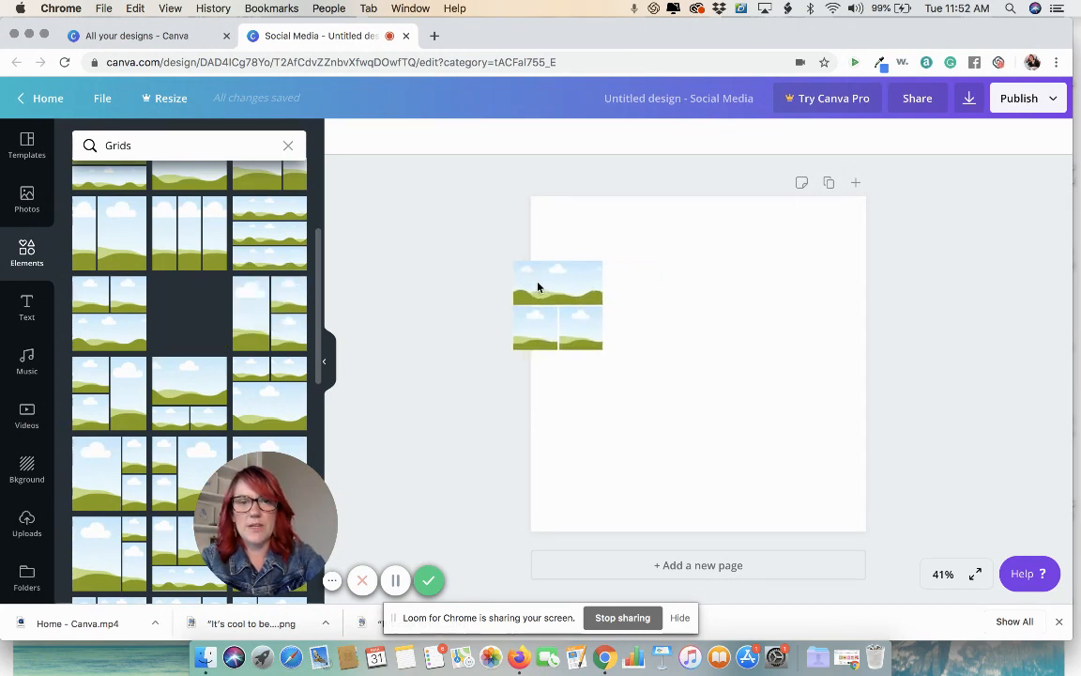
Step: Place the one-top, two-bottom grid so it fills the page
left_click(188, 314)
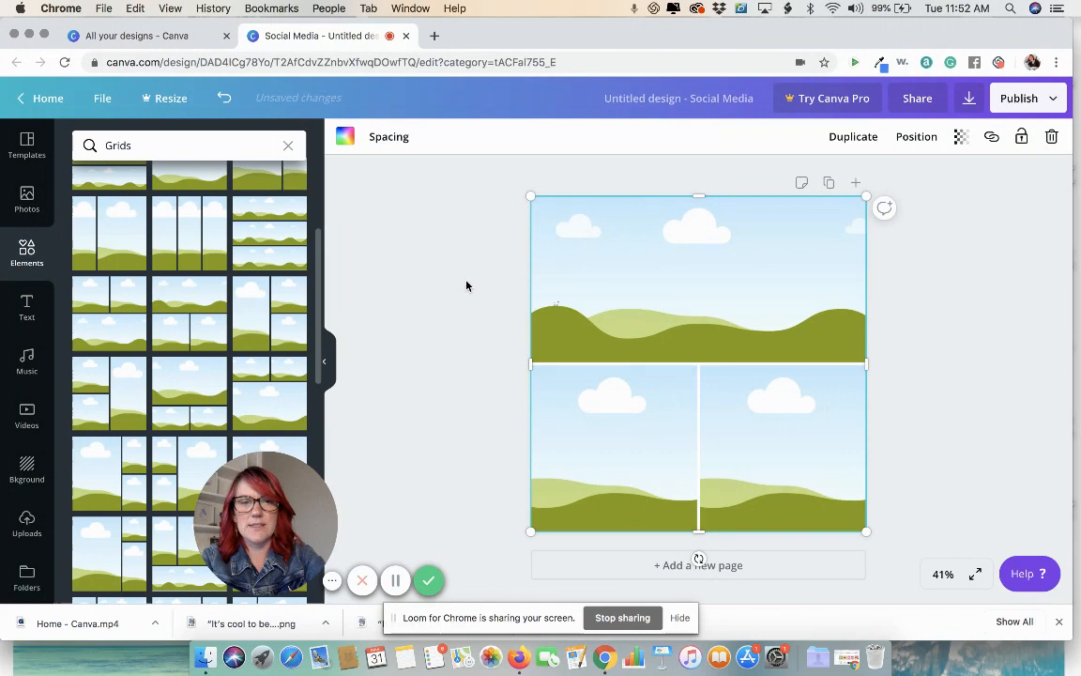
left_click(468, 286)
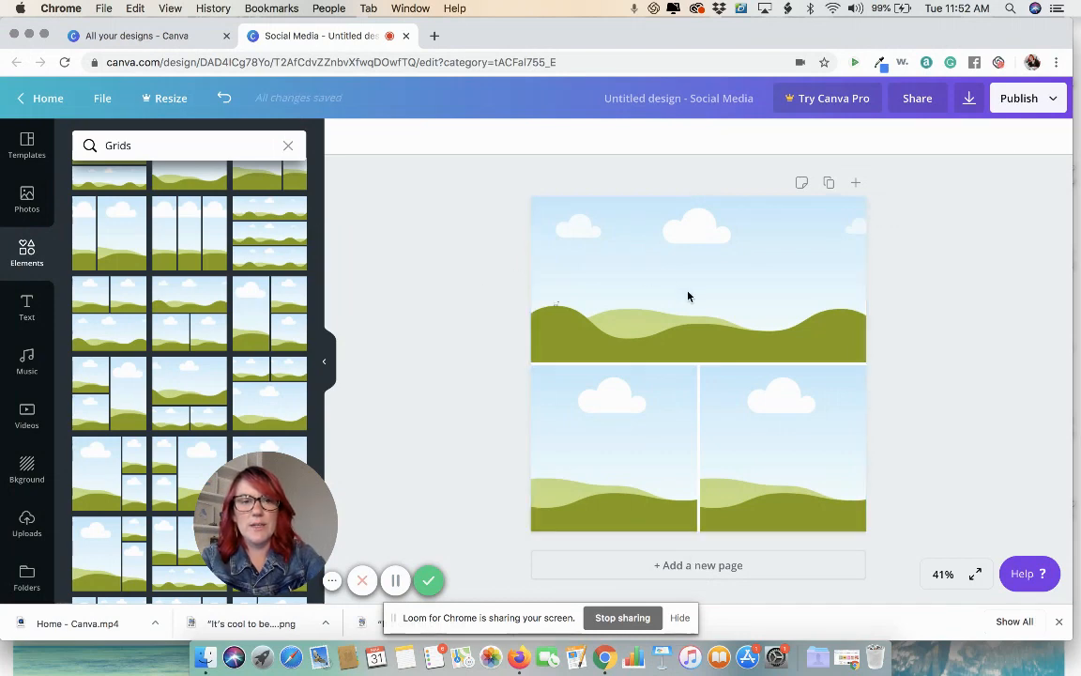
mouse_move(613, 326)
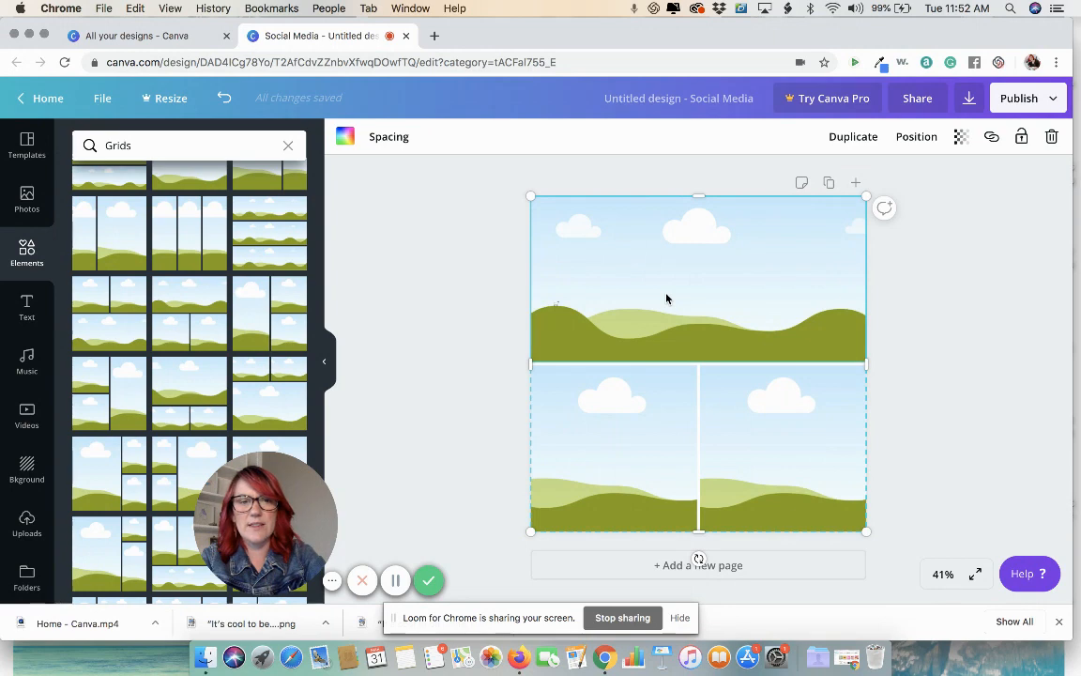
left_click(477, 276)
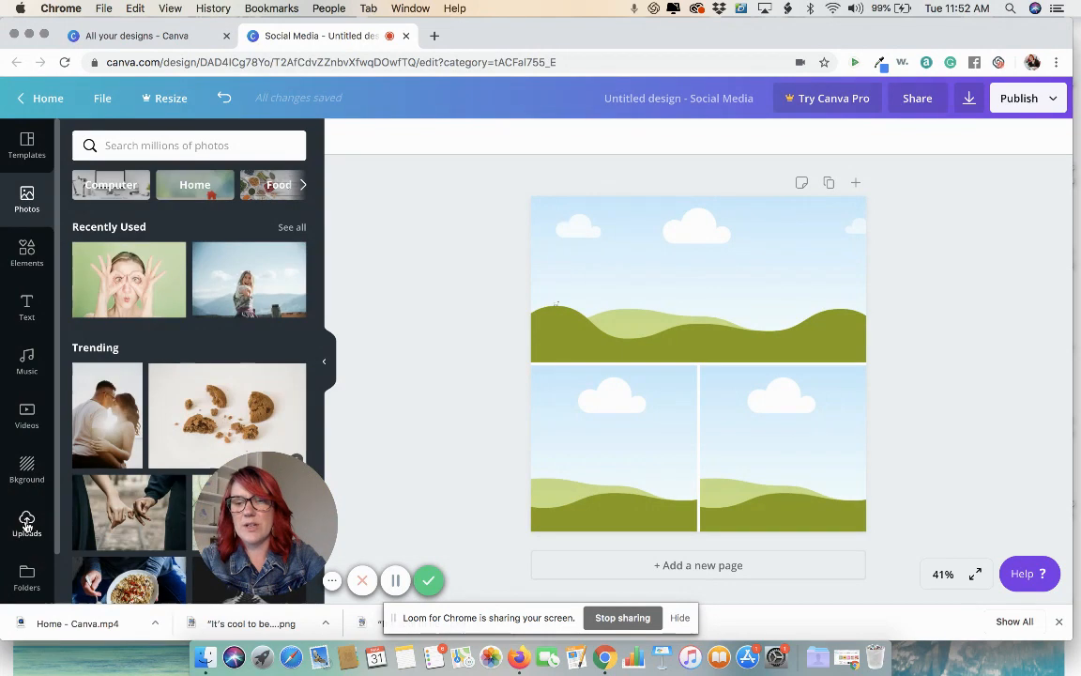
Step: Drag uploaded nail photos into the grid cells: blue-tipped sand, pearl clip, rainbow glitter
left_click(26, 524)
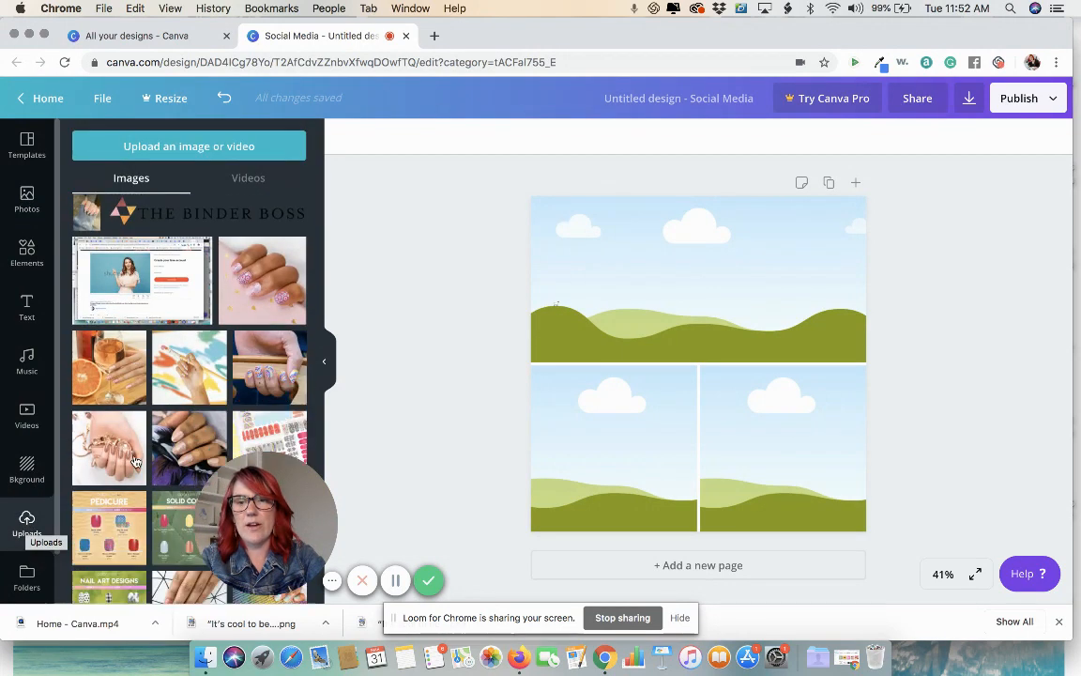
scroll("down", 3)
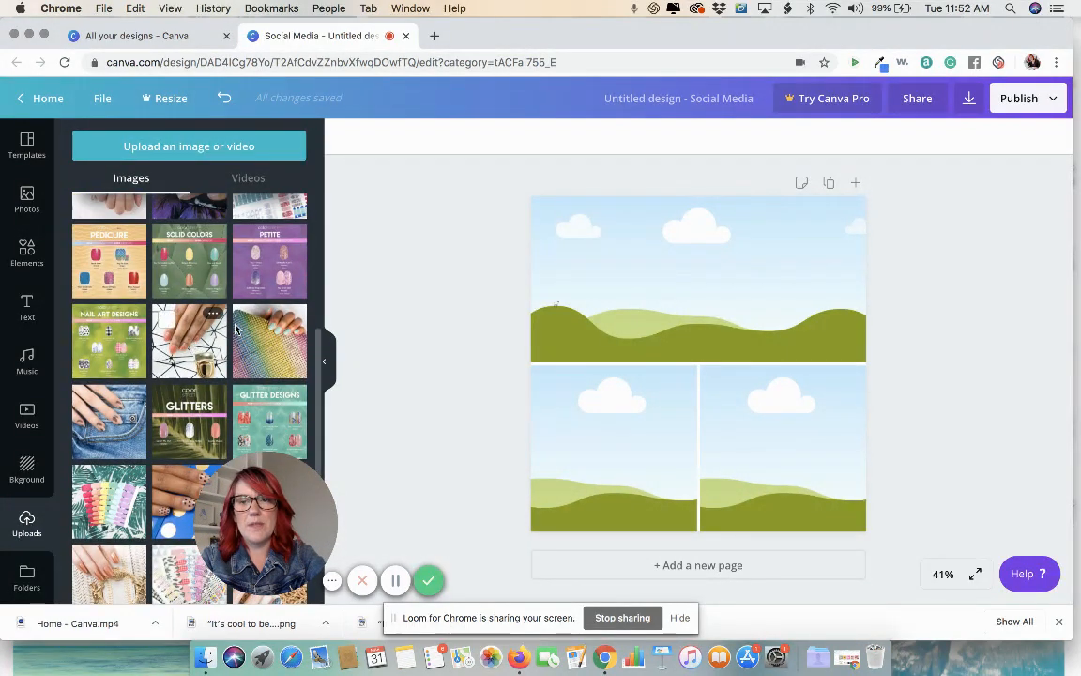
left_click_drag(188, 341, 507, 282)
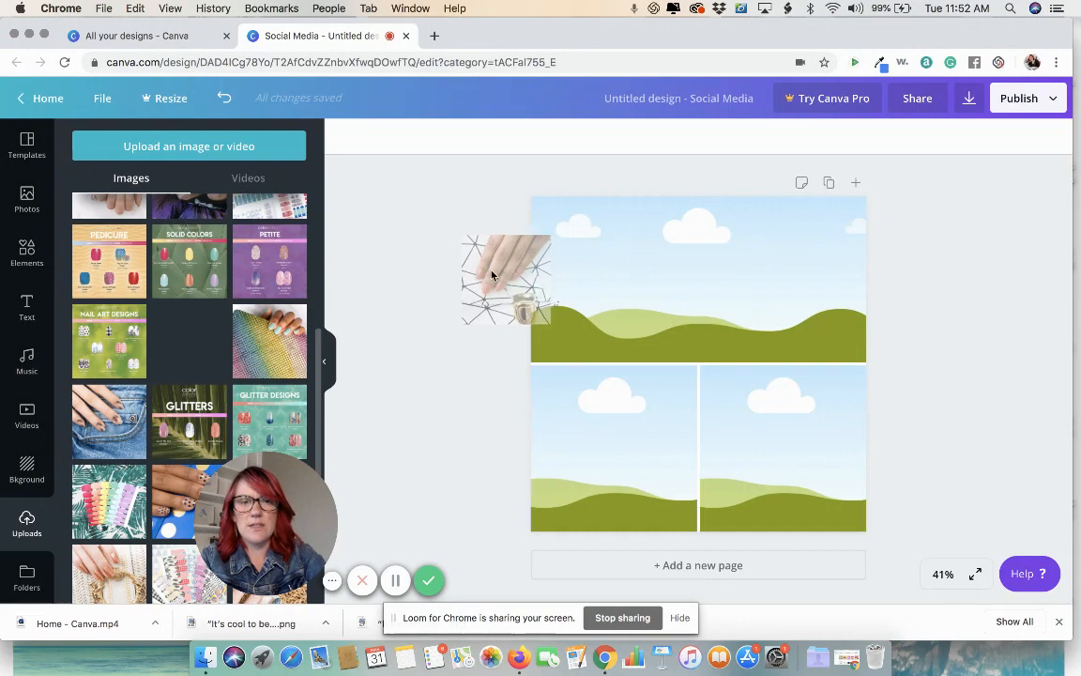
left_click_drag(507, 281, 613, 448)
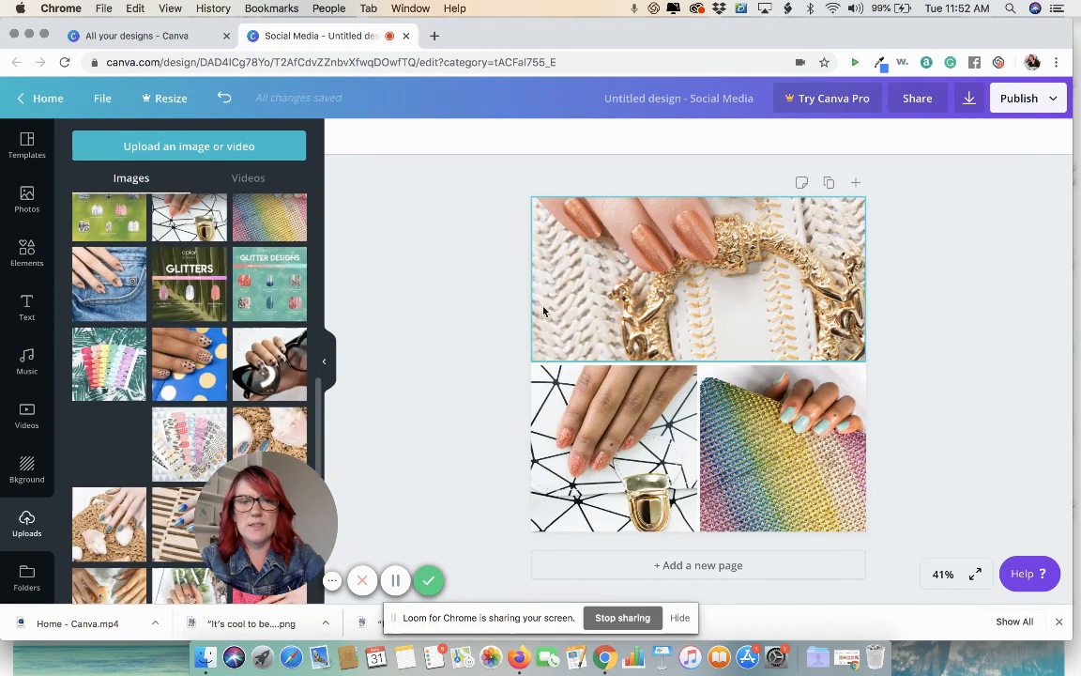
scroll("down", 3)
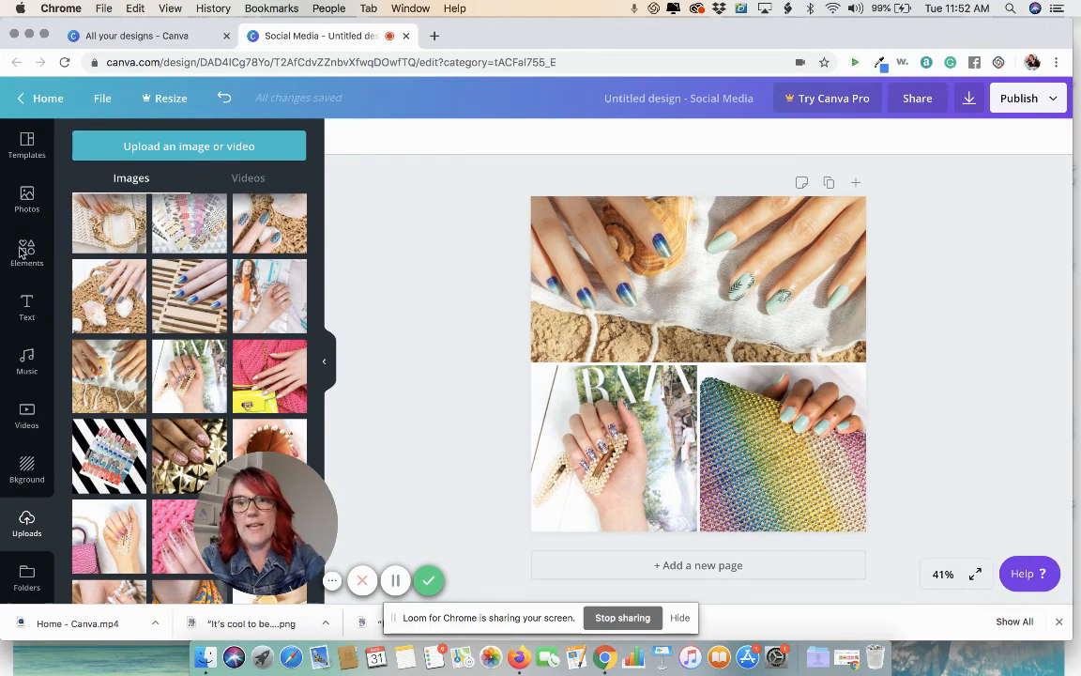
left_click(27, 253)
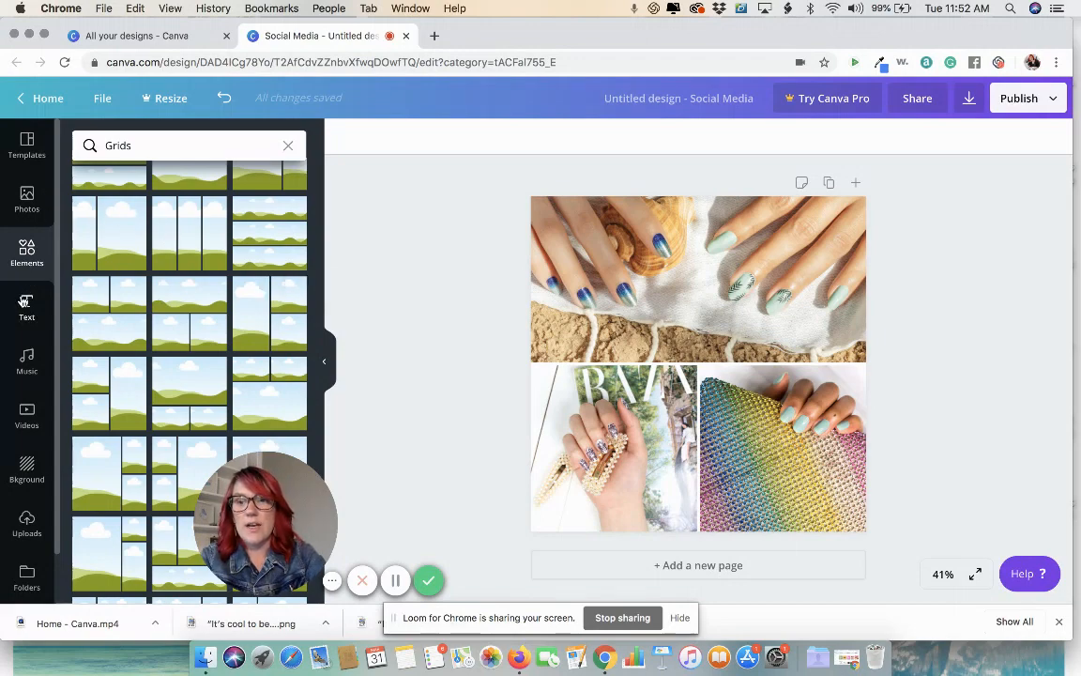
Step: Add the 'Cheers to the new year' text combination over the photo grid
left_click(27, 307)
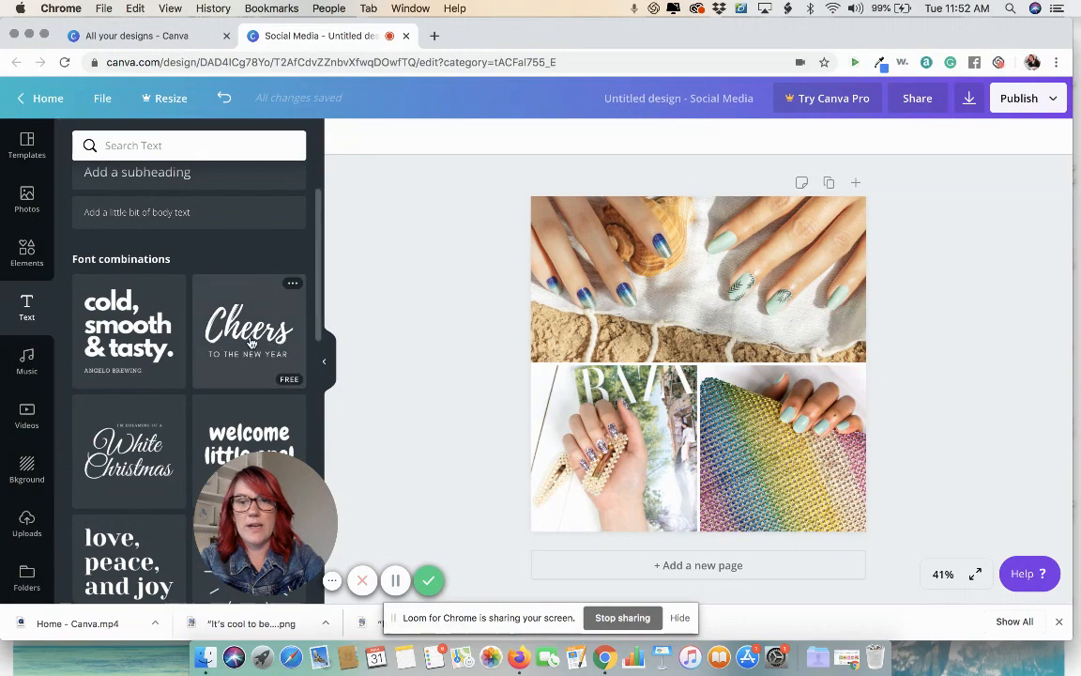
left_click(247, 329)
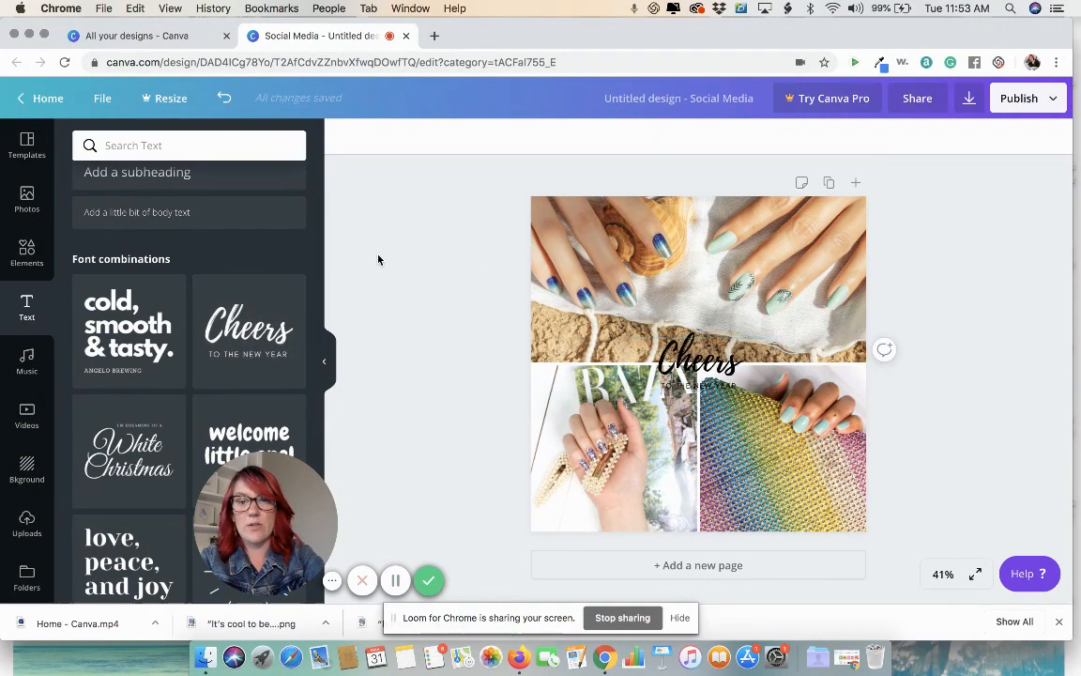
mouse_move(38, 362)
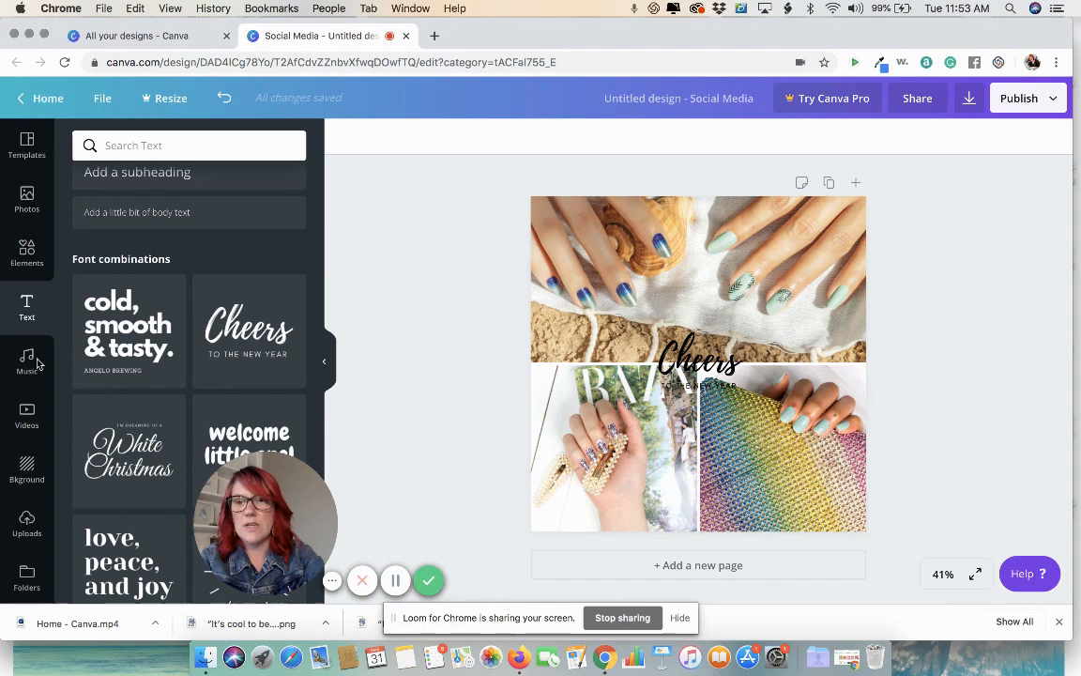
mouse_move(8, 274)
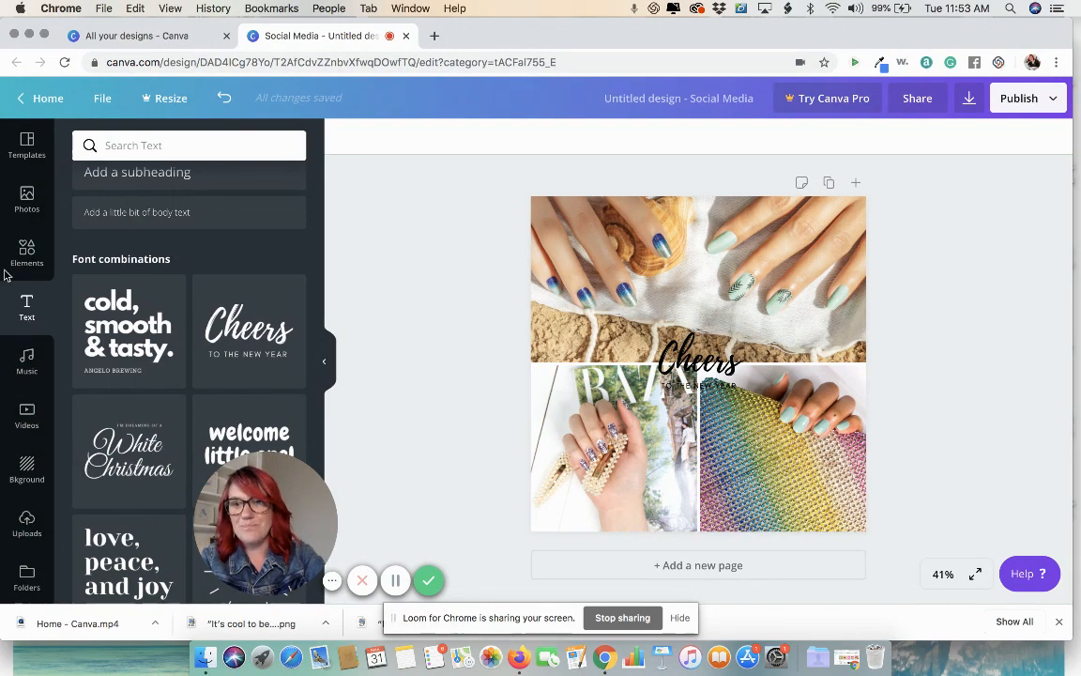
type("Grids")
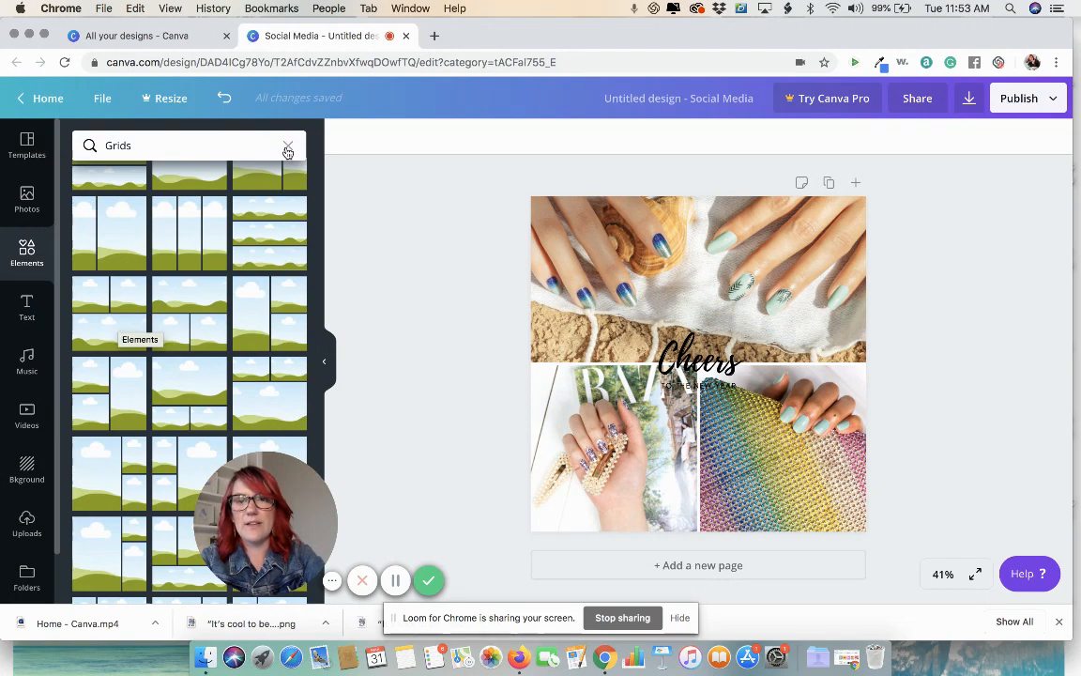
Step: Add a grey square from Shapes and flatten it into a banner behind the text
left_click(288, 145)
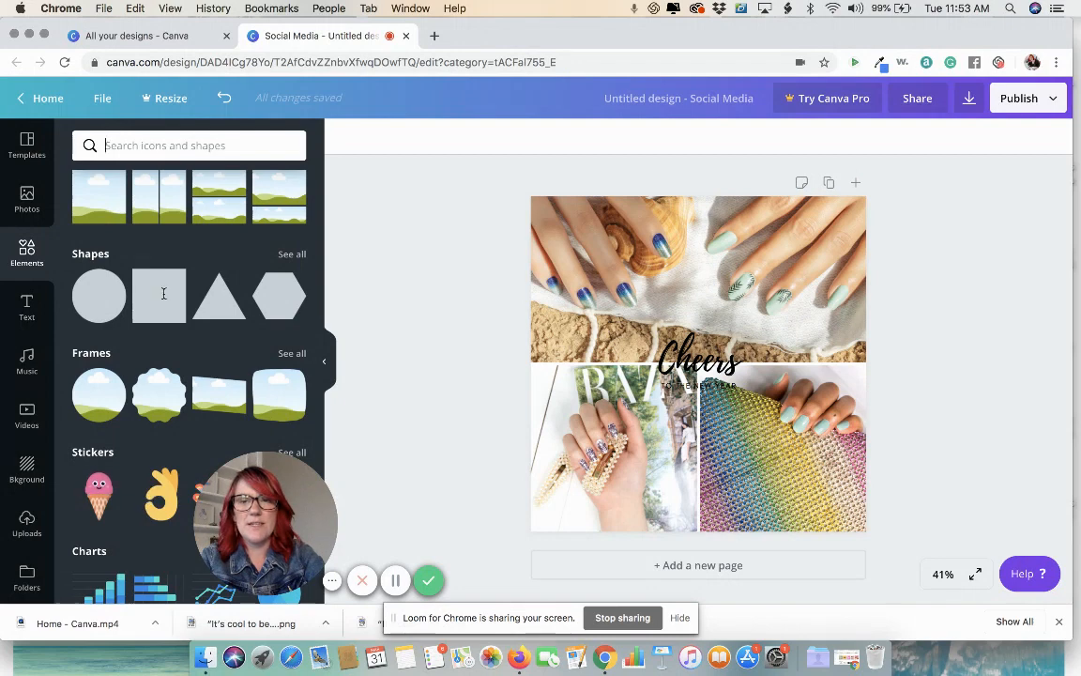
left_click(158, 294)
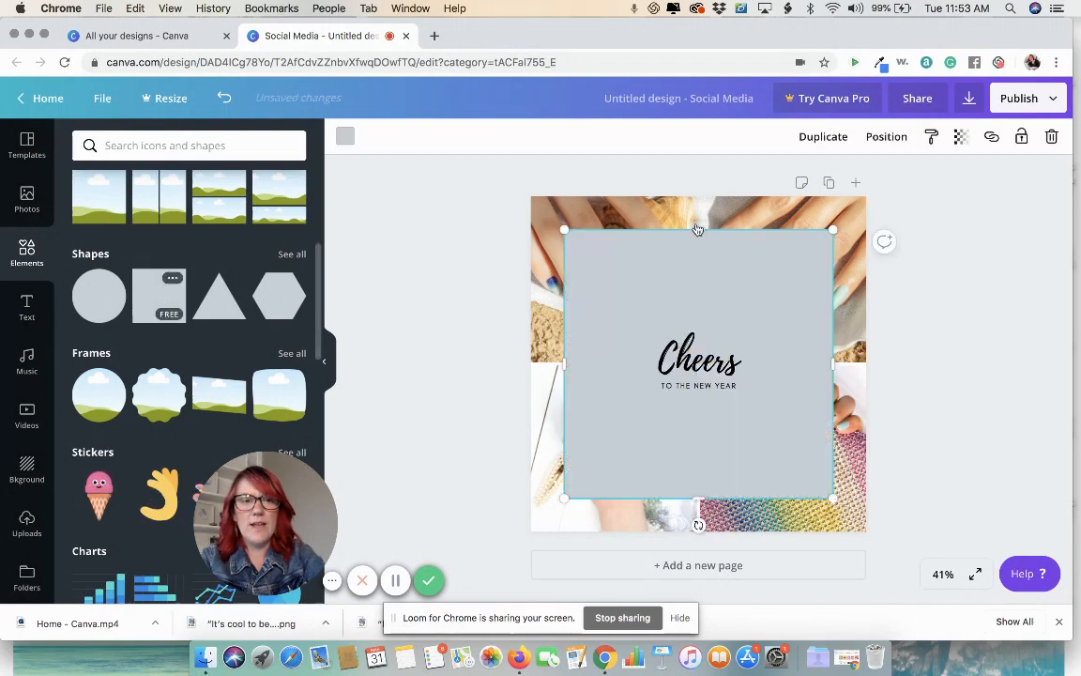
mouse_move(971, 420)
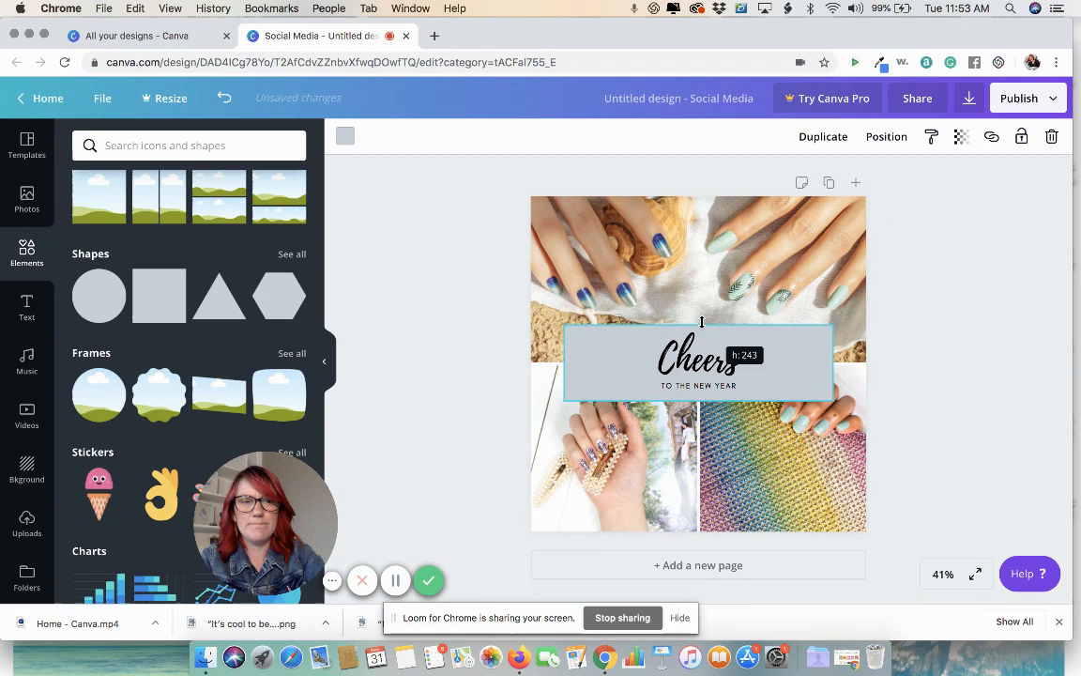
left_click(699, 364)
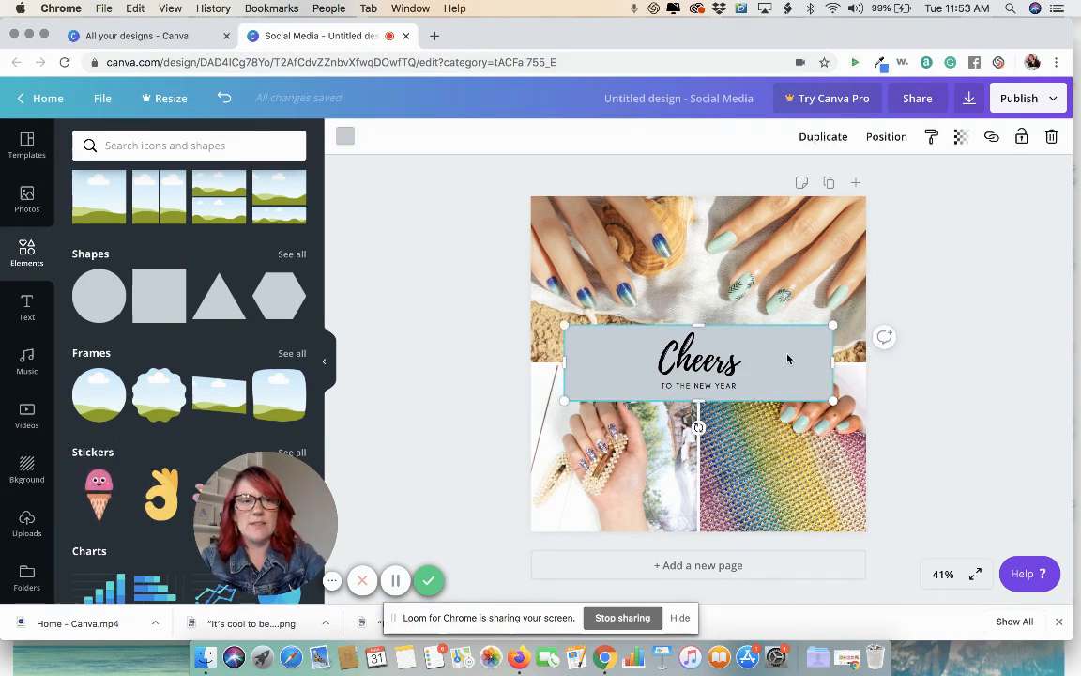
Step: Try purple, mustard, peach, off-white and pink on the banner, then settle on dark teal
left_click(345, 136)
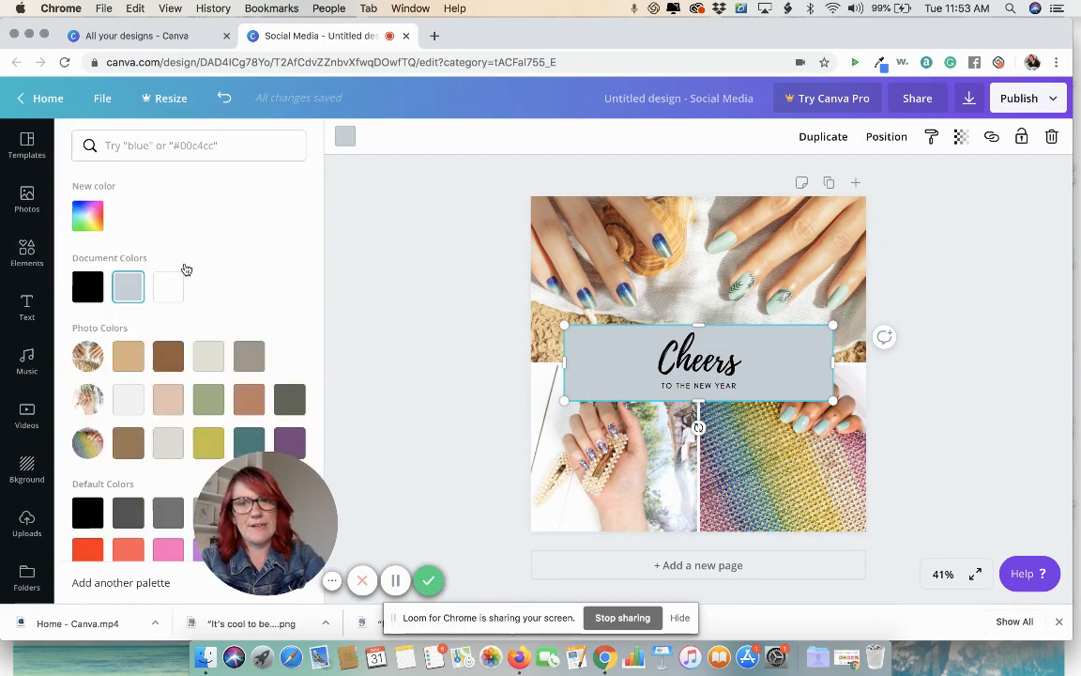
scroll("down", 3)
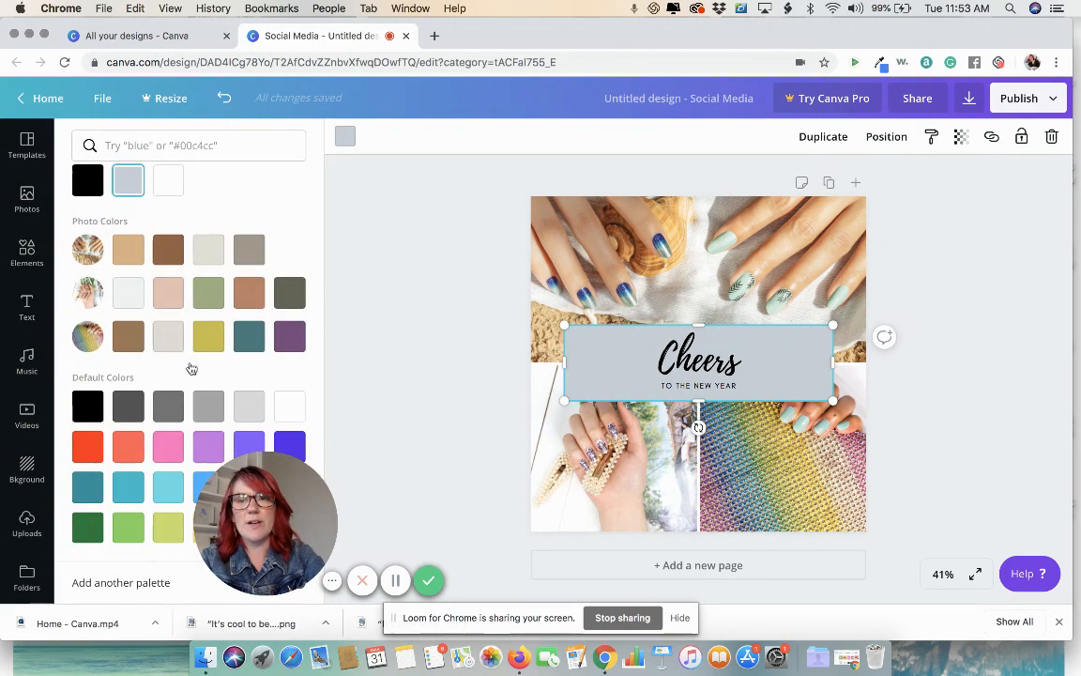
left_click(289, 336)
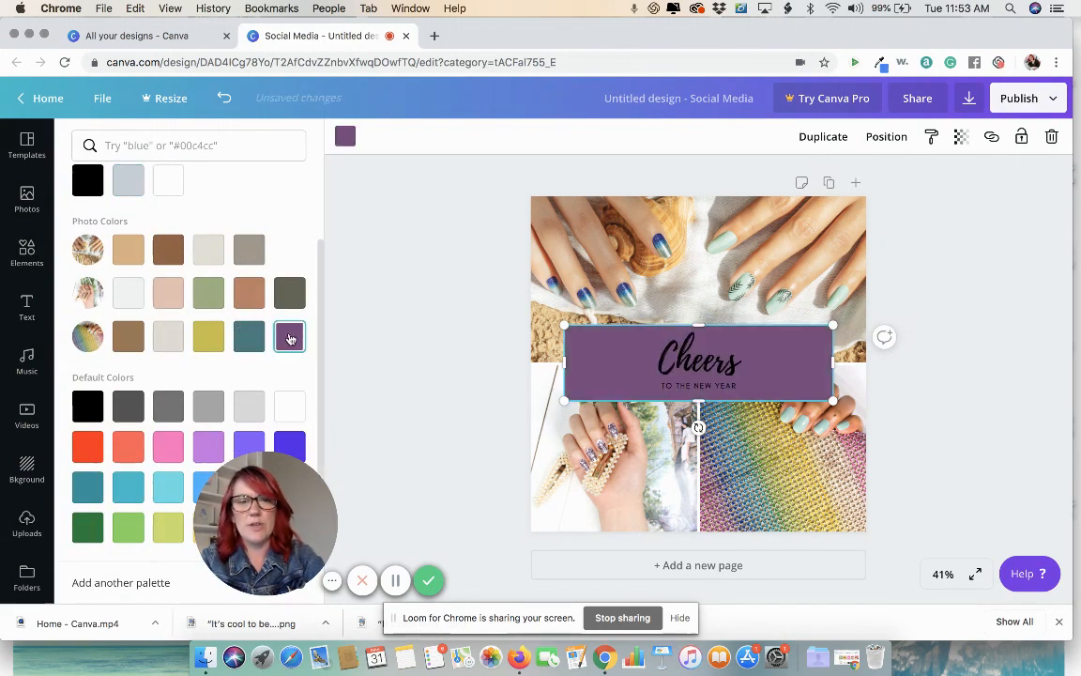
left_click(209, 336)
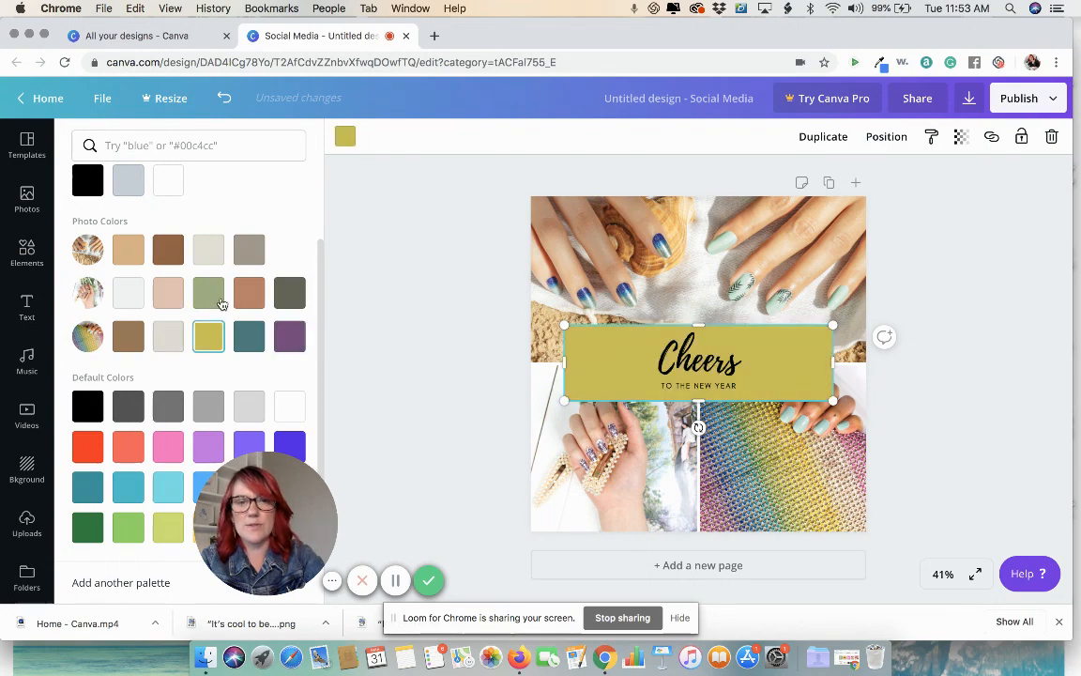
left_click(168, 293)
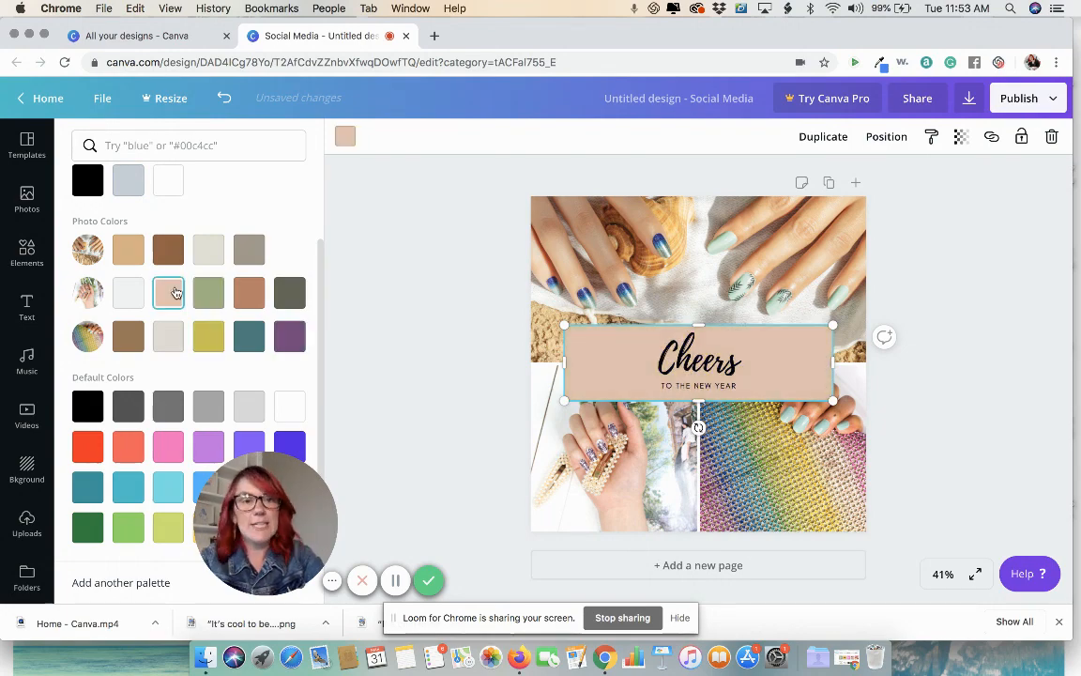
left_click(128, 292)
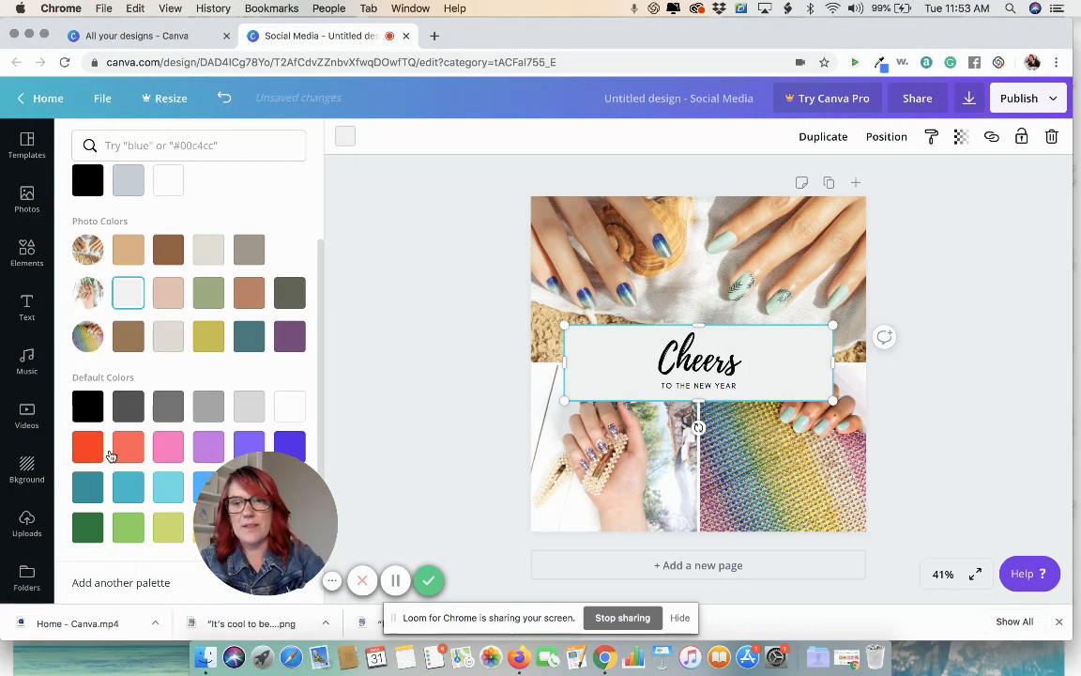
left_click(168, 445)
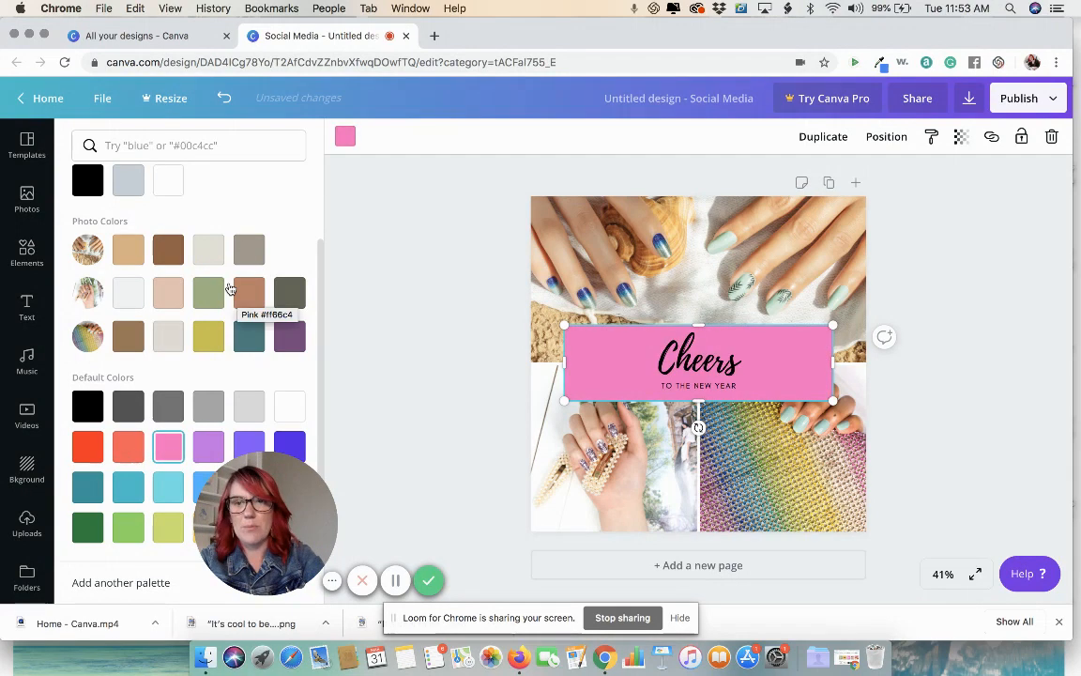
left_click(249, 336)
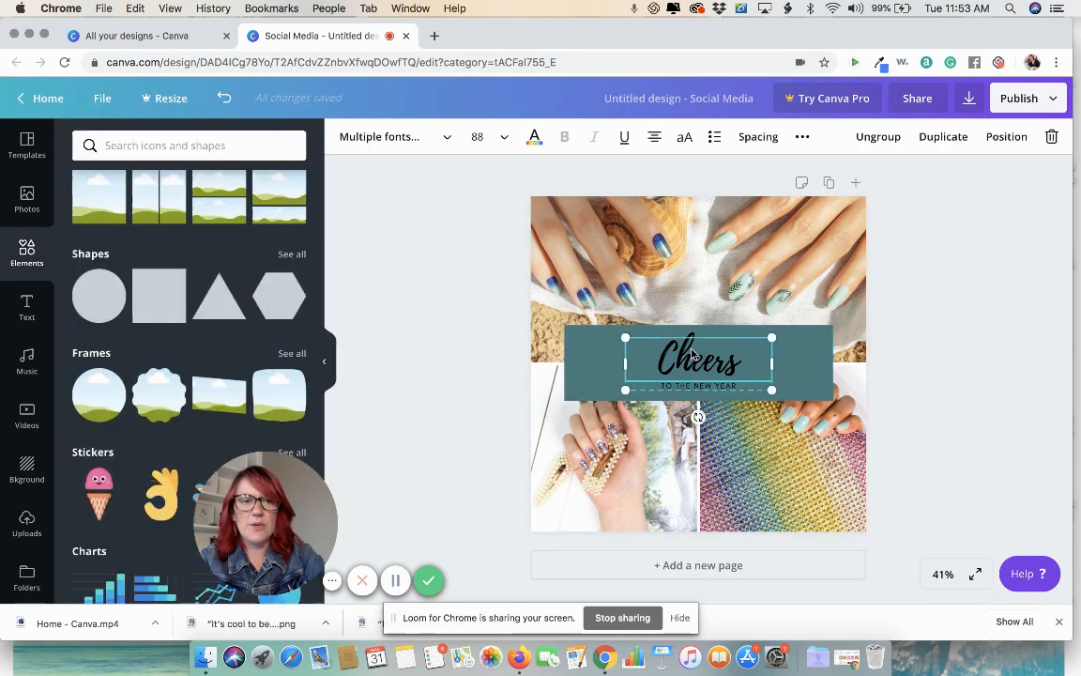
Step: Change the heading to 'New Spring Styles' and fit it on one line
type("Nnew")
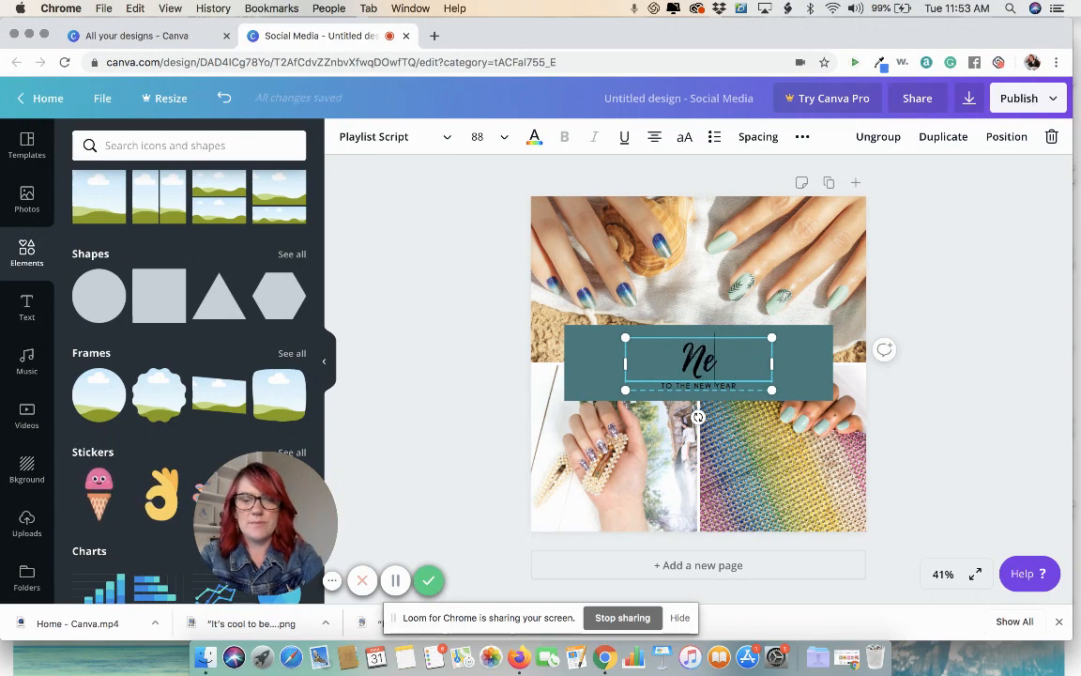
type("New Spring")
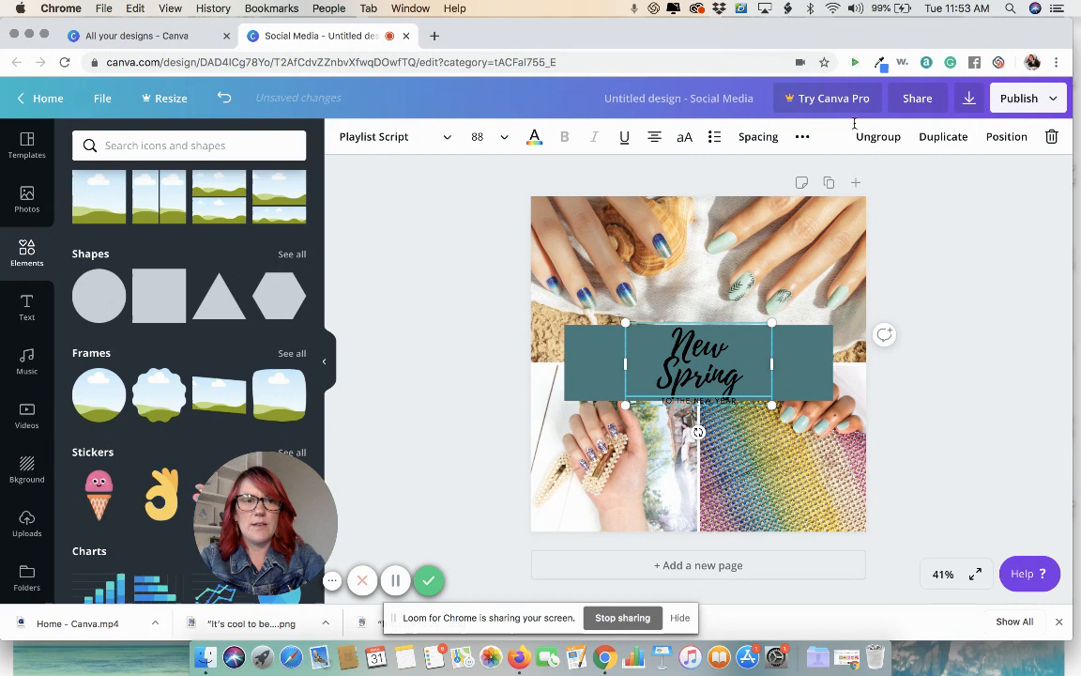
left_click(699, 363)
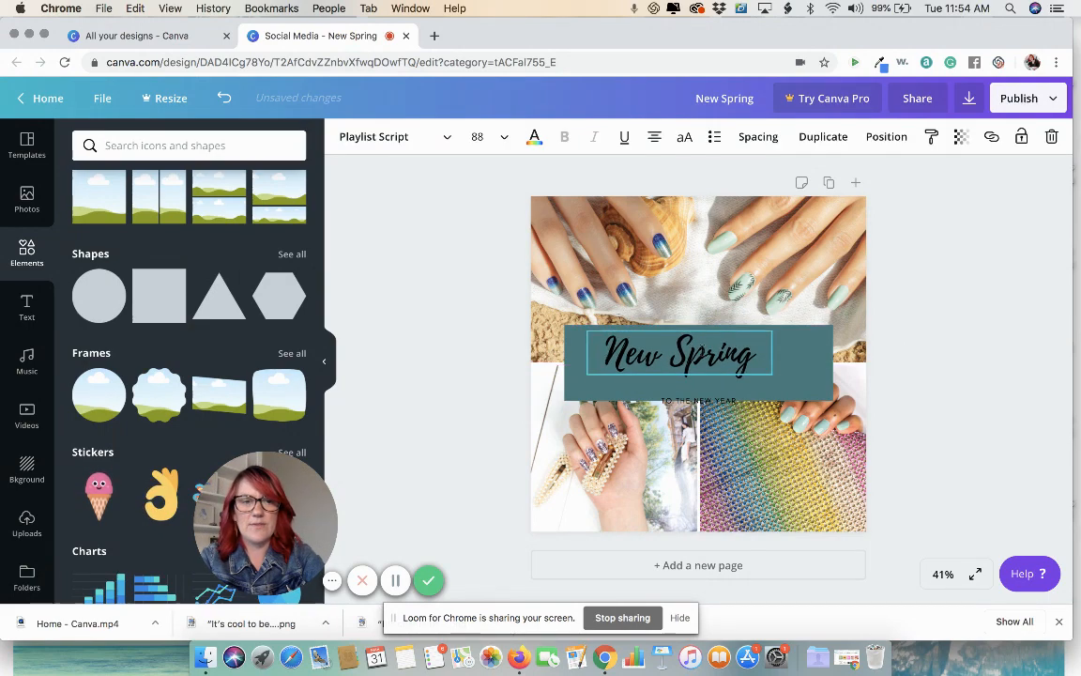
left_click(678, 354)
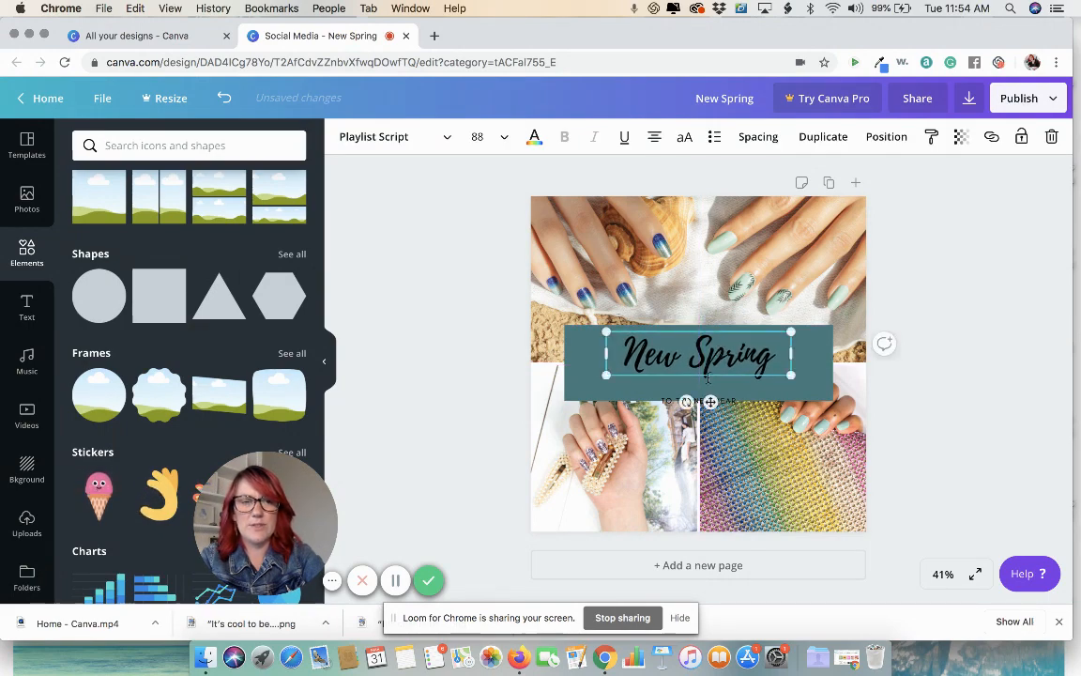
left_click(698, 379)
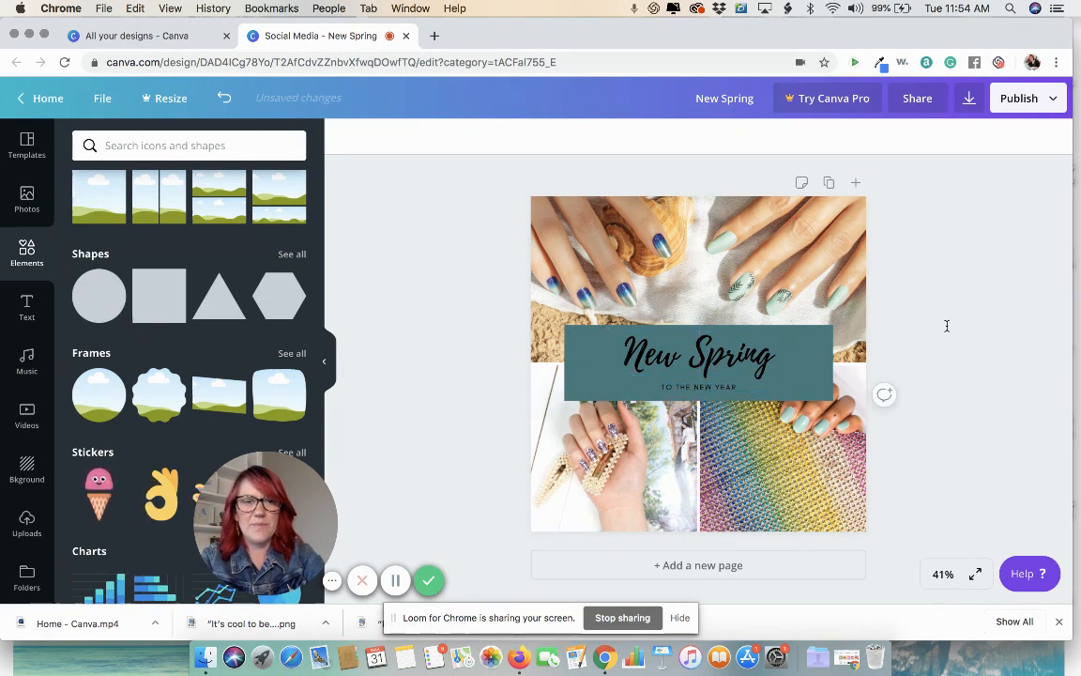
left_click(698, 357)
type(" Styles")
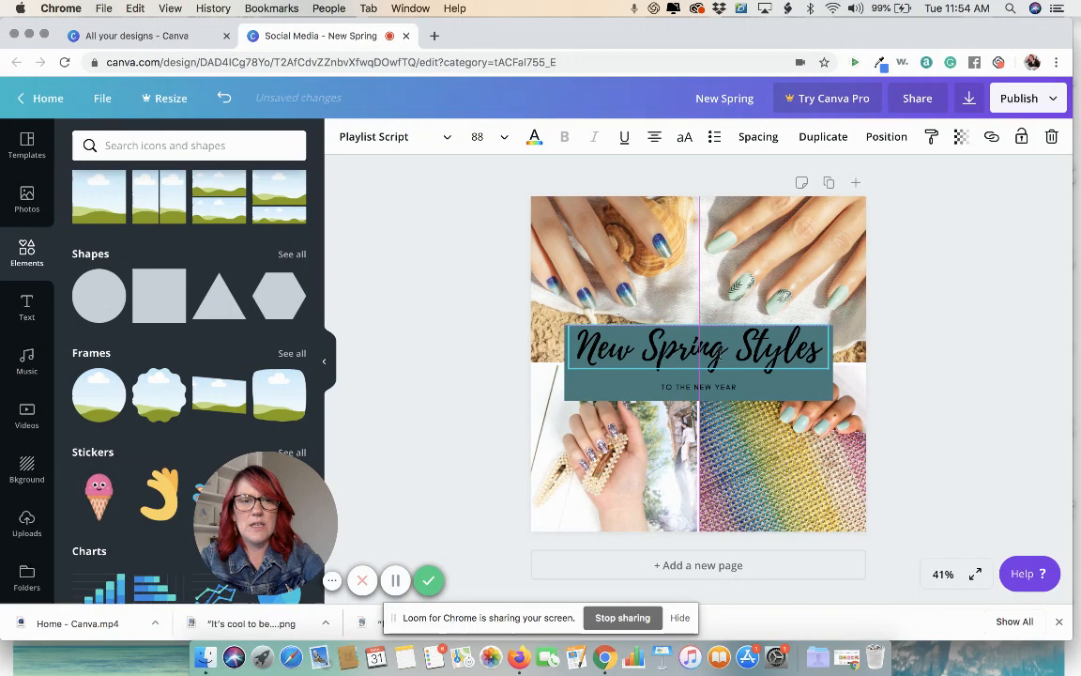
left_click(698, 352)
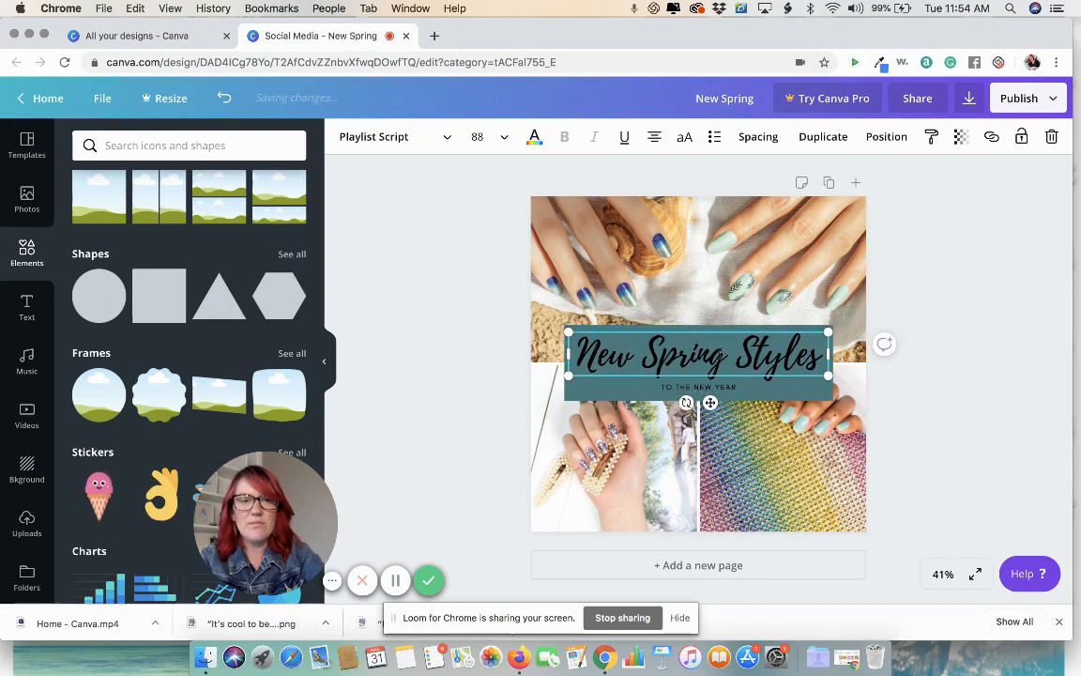
left_click(697, 365)
type("#BECKYZIN")
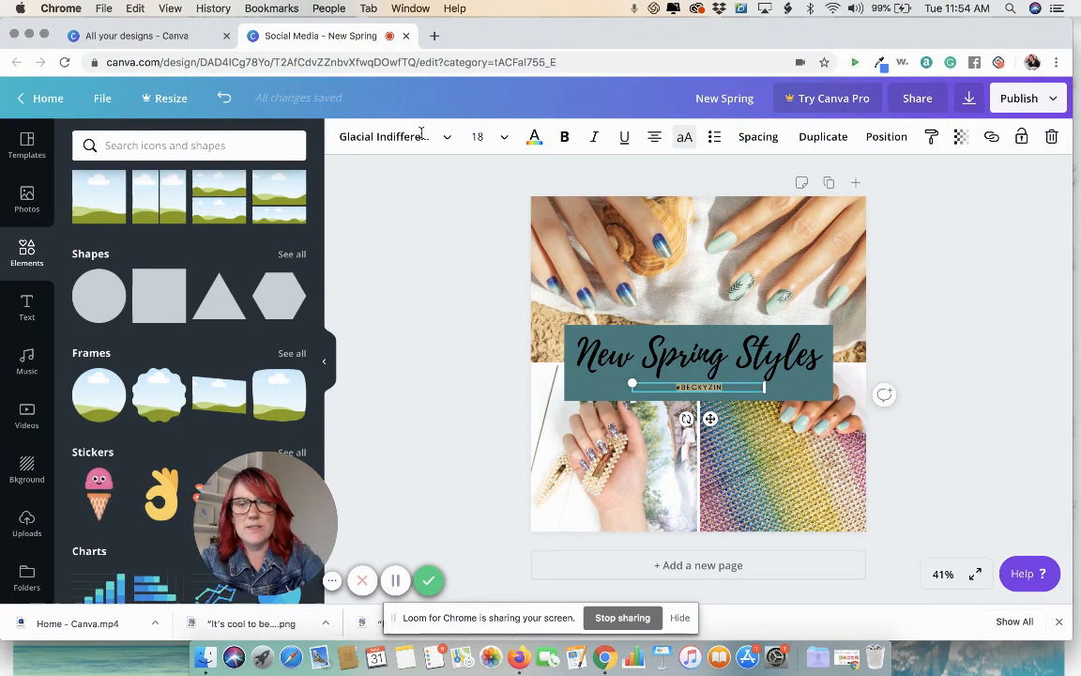
left_click(394, 136)
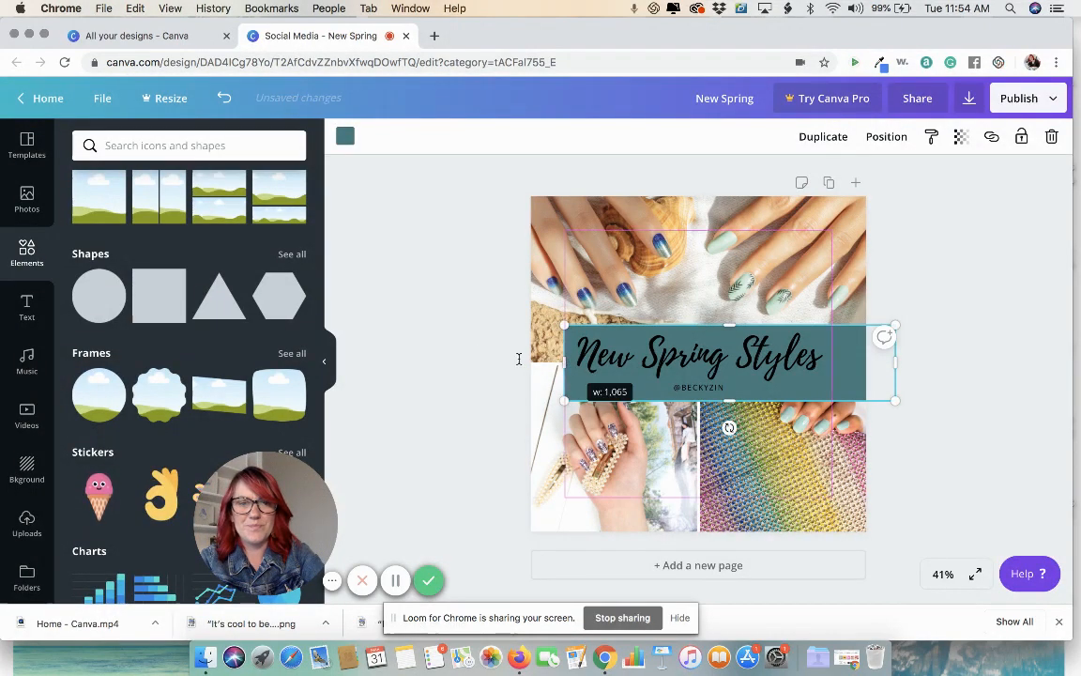
left_click_drag(698, 361, 698, 362)
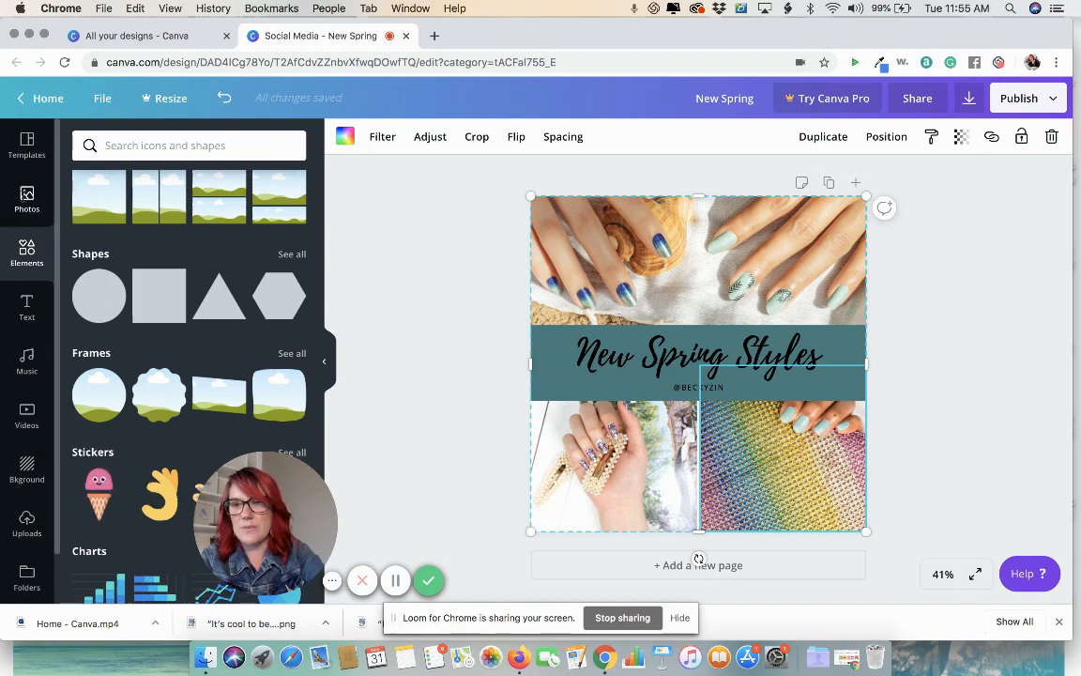
Step: Put the lilac-nails-on-yellow-dress upload into the bottom-right grid cell
left_click(26, 198)
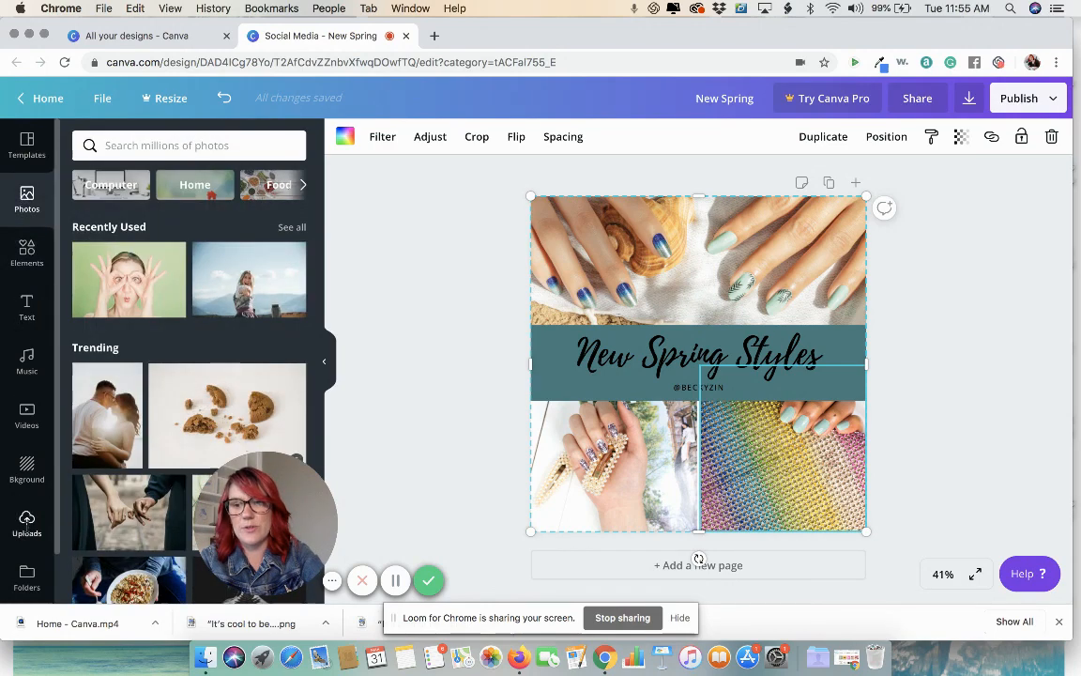
left_click(26, 522)
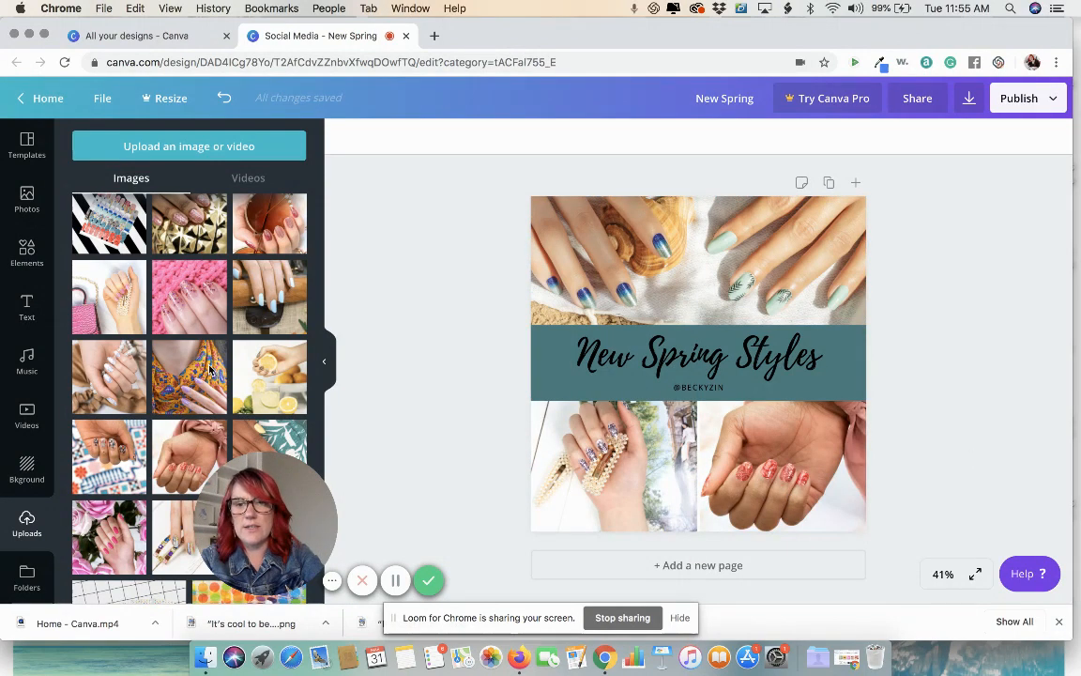
scroll("down", 3)
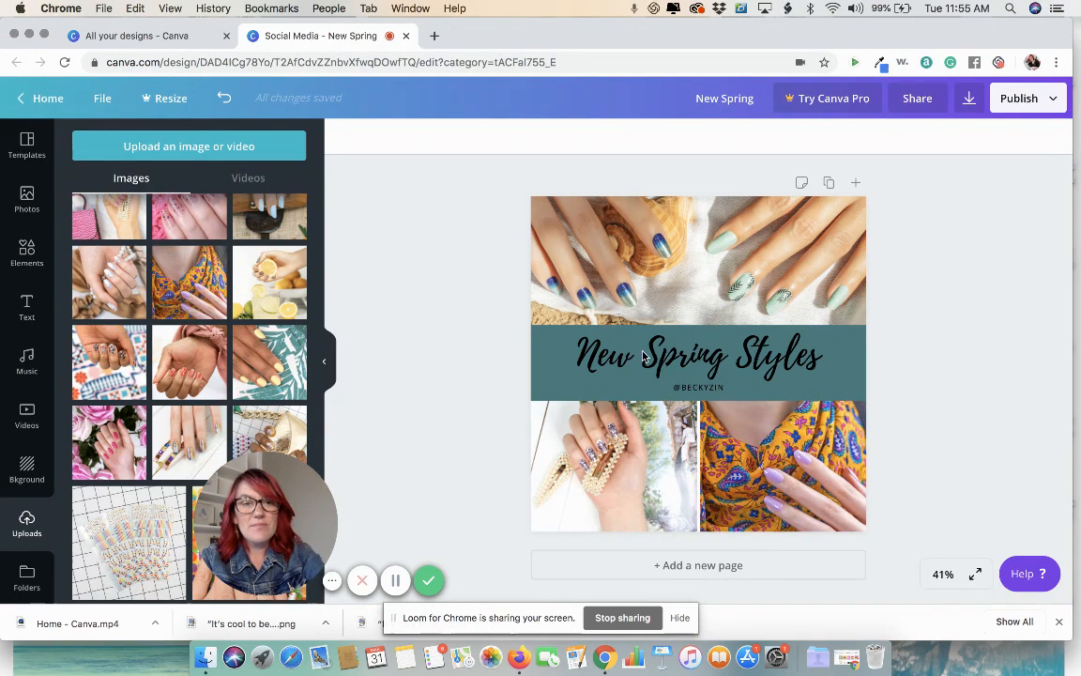
Step: Restyle the 'New Spring Styles' heading in Hussar Ekologiczny at size 72 across the banner
left_click(699, 355)
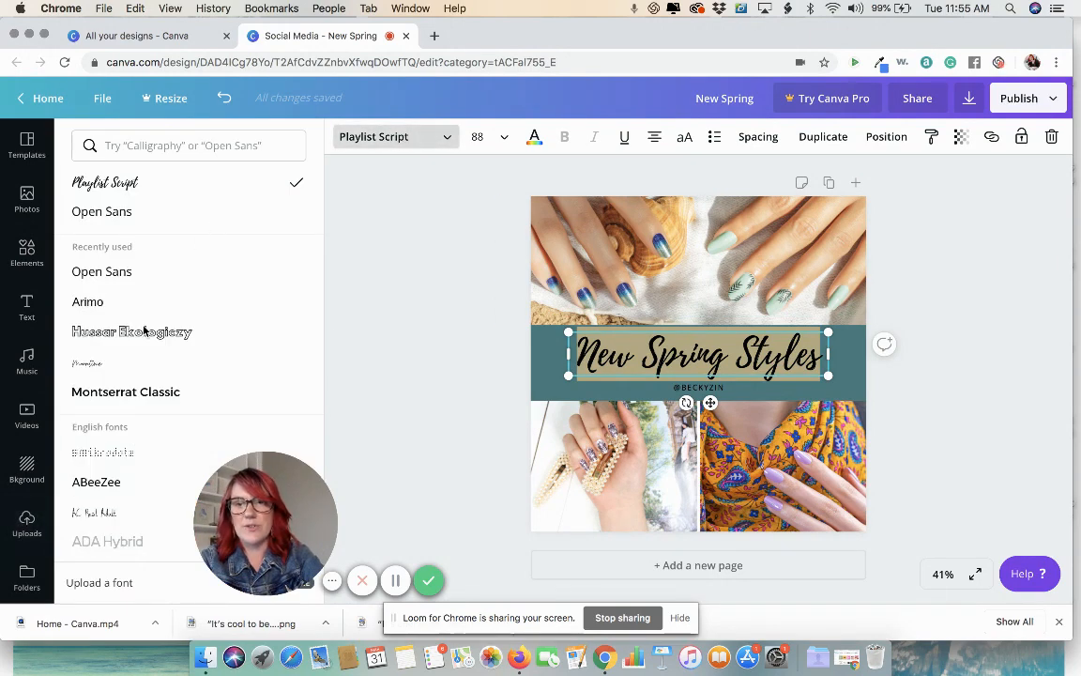
left_click(132, 331)
type("72")
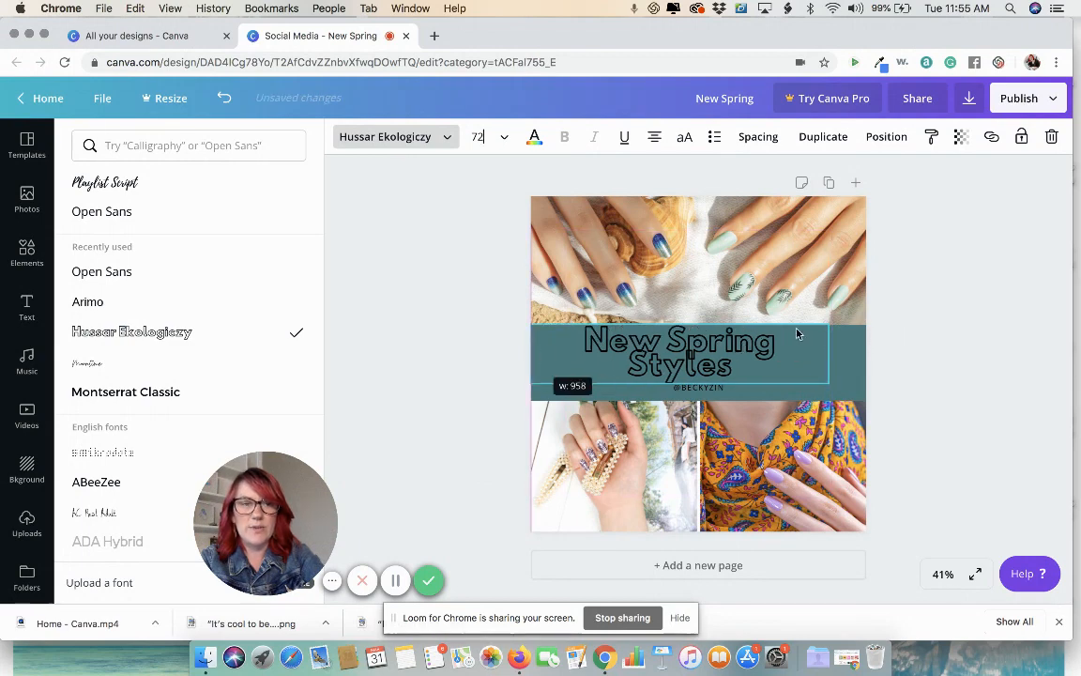
left_click(679, 352)
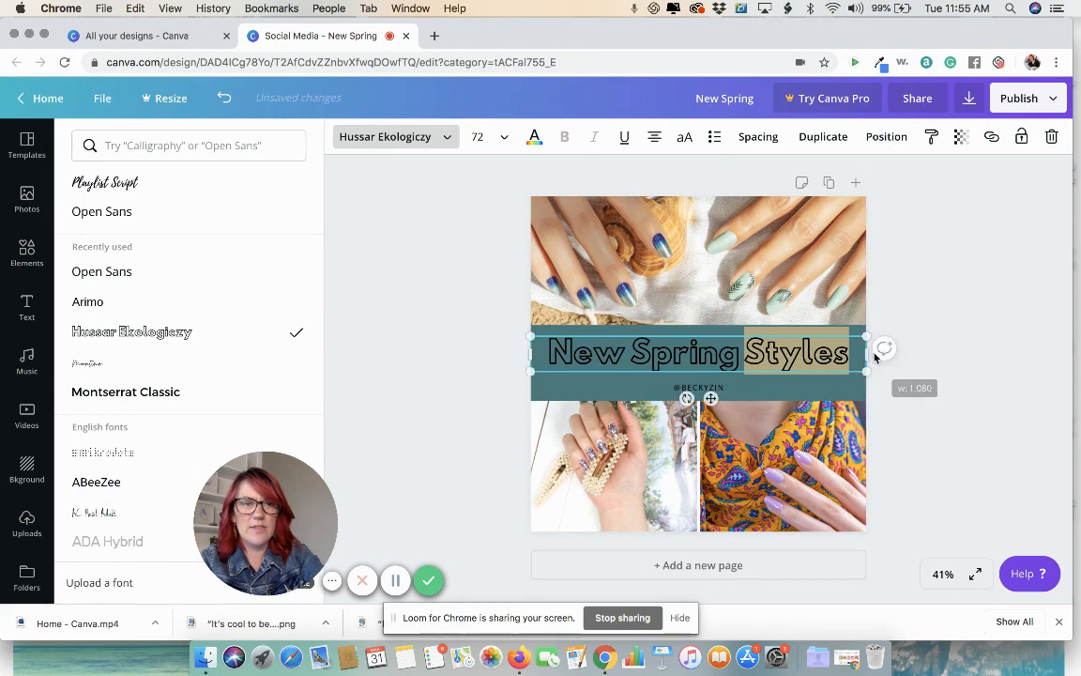
left_click(27, 521)
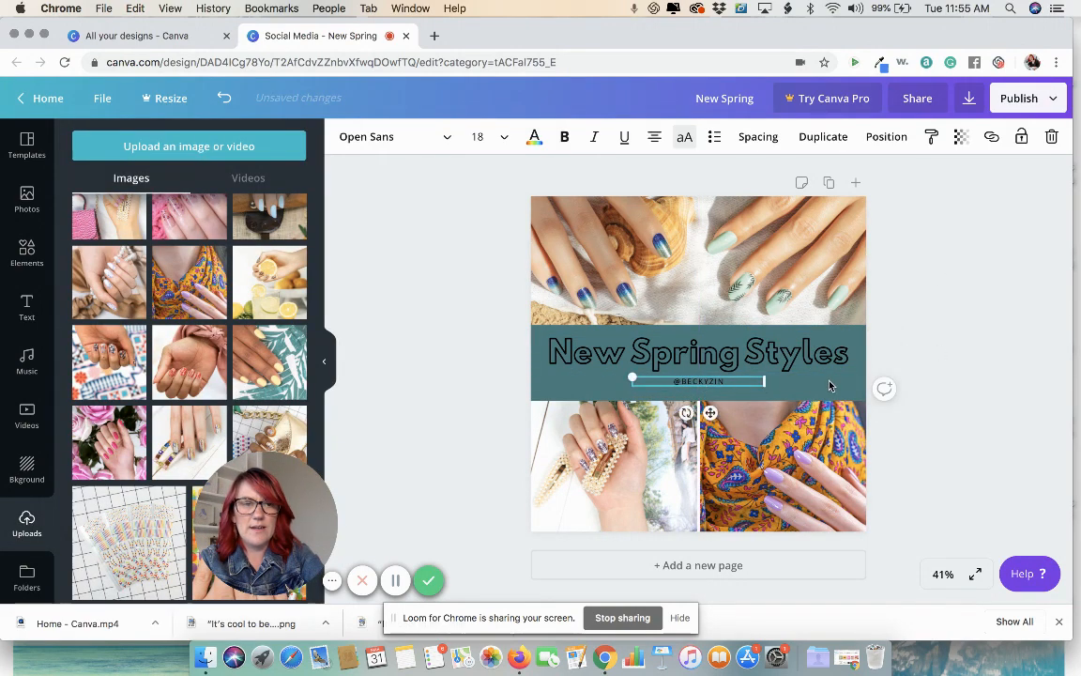
Step: Recolour the teal banner rectangle to white from Document Colors
left_click(534, 136)
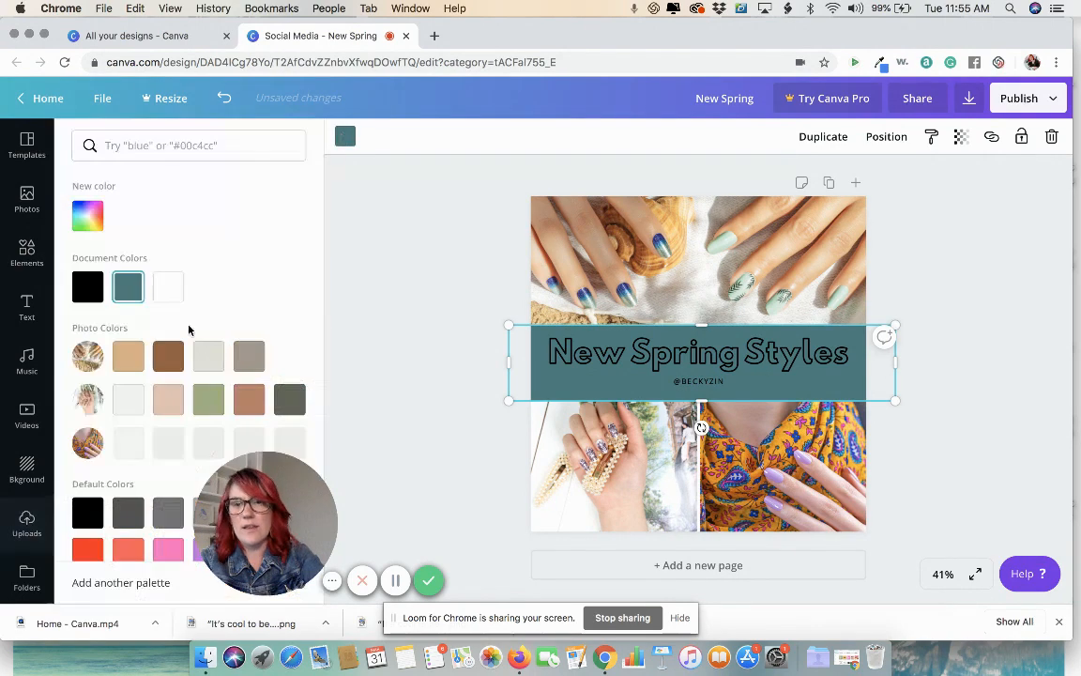
left_click(26, 522)
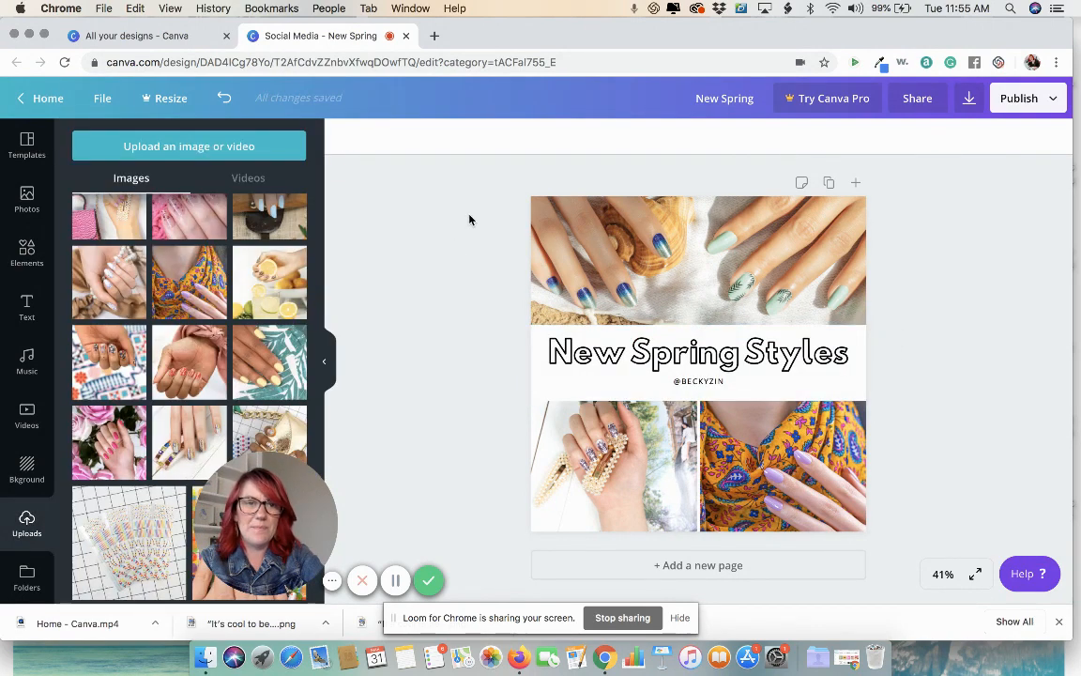
mouse_move(962, 284)
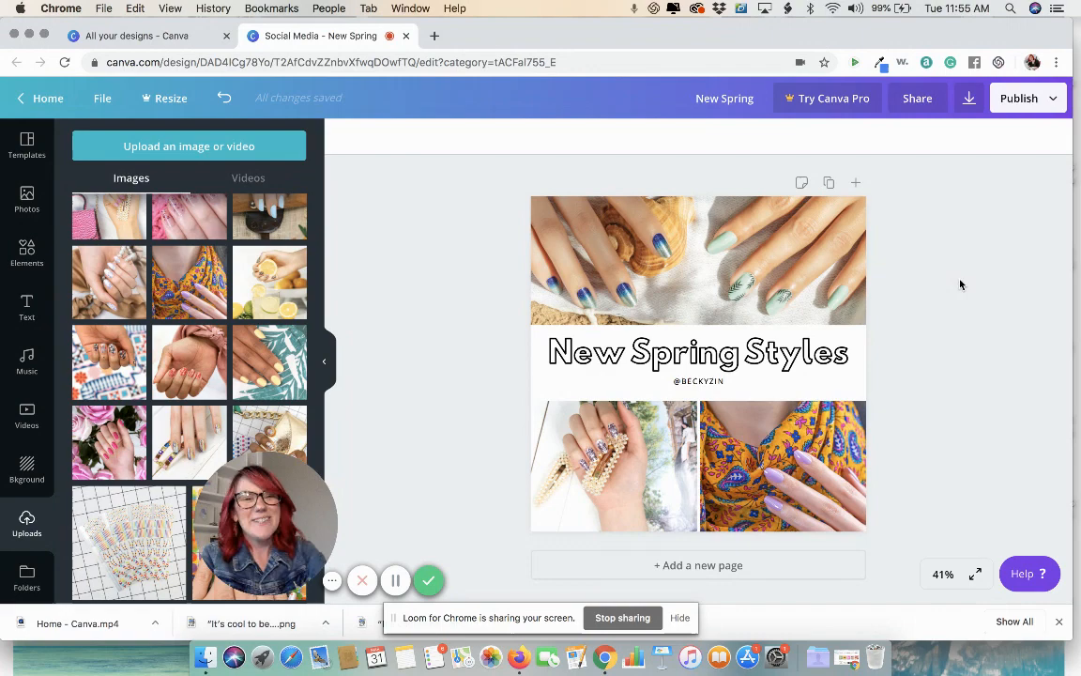
mouse_move(950, 280)
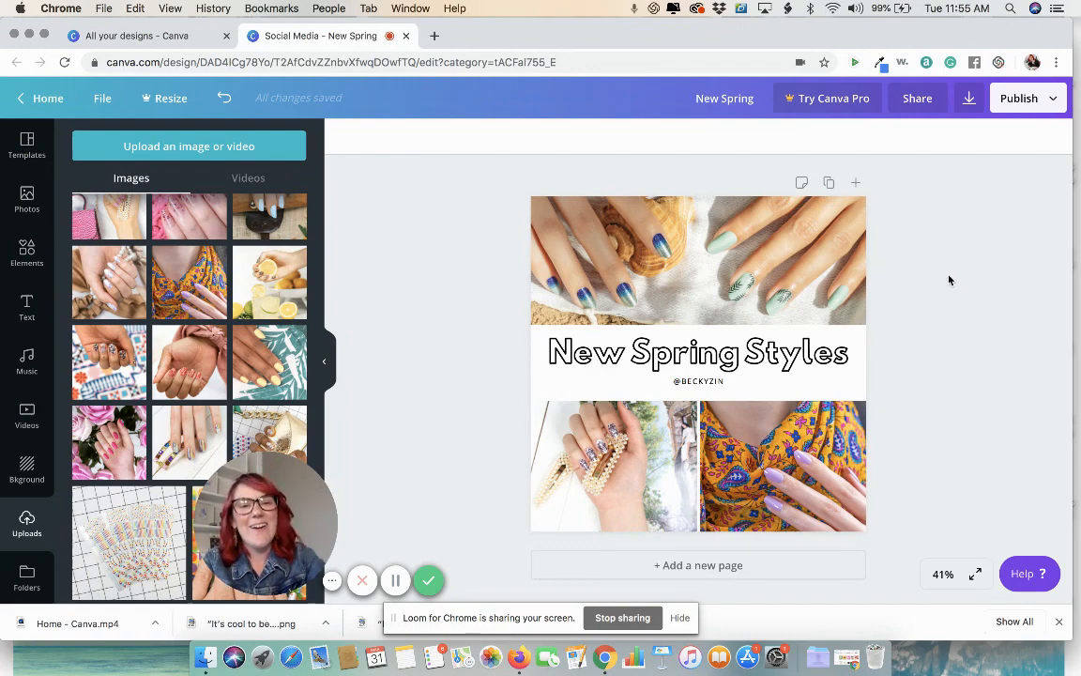
left_click(969, 97)
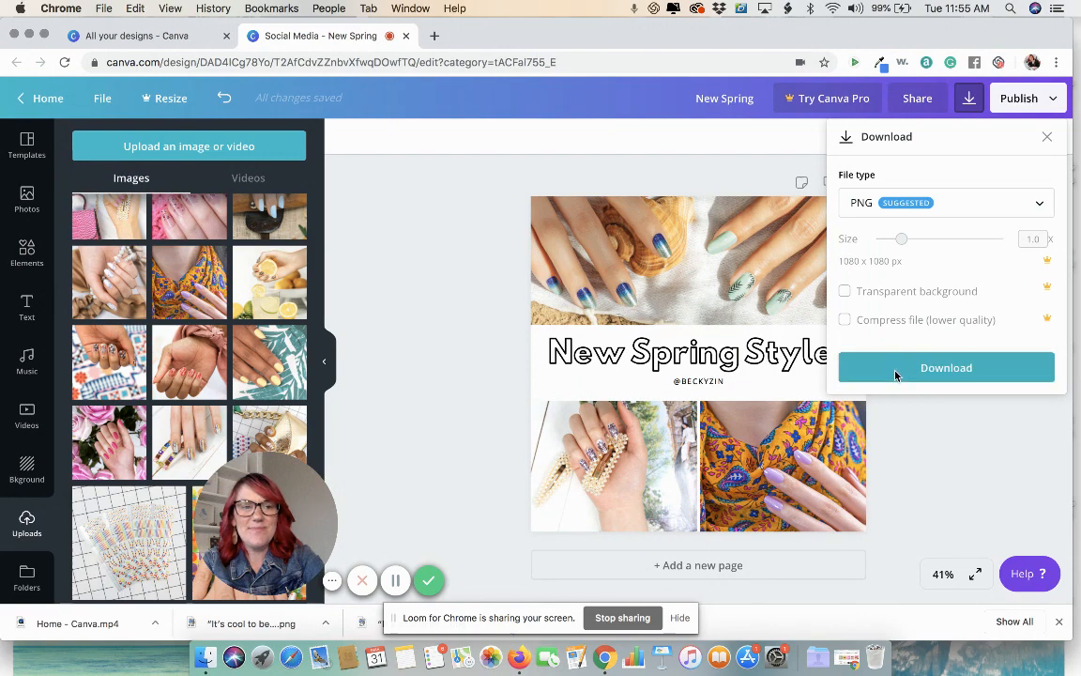
Step: Download the 1080x1080 collage as a PNG image
left_click(946, 367)
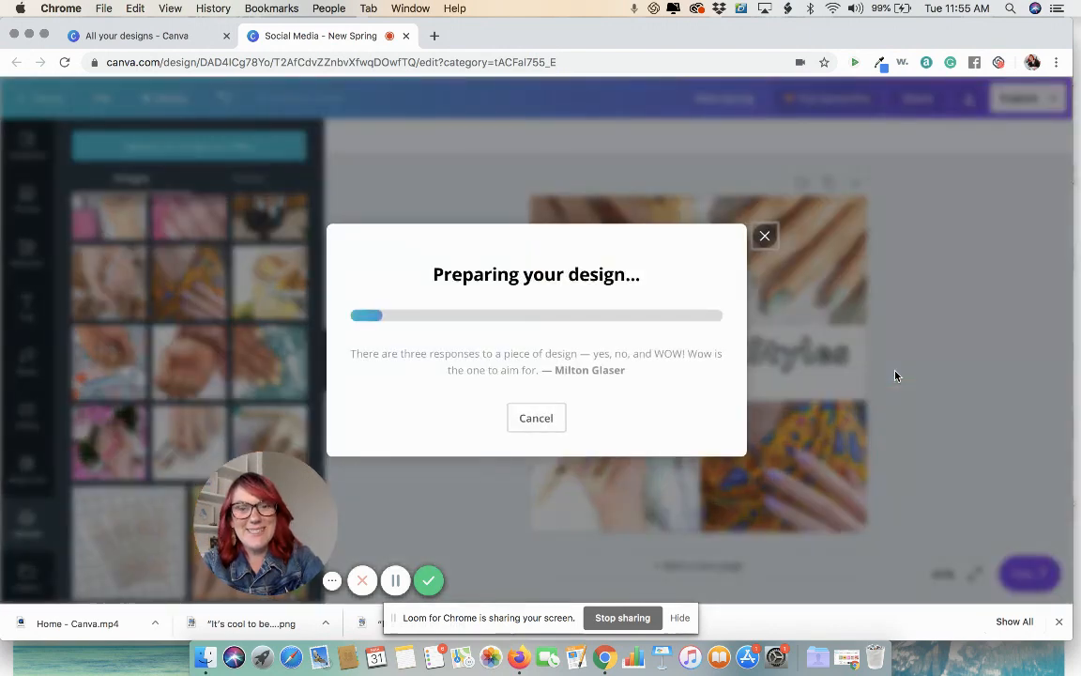